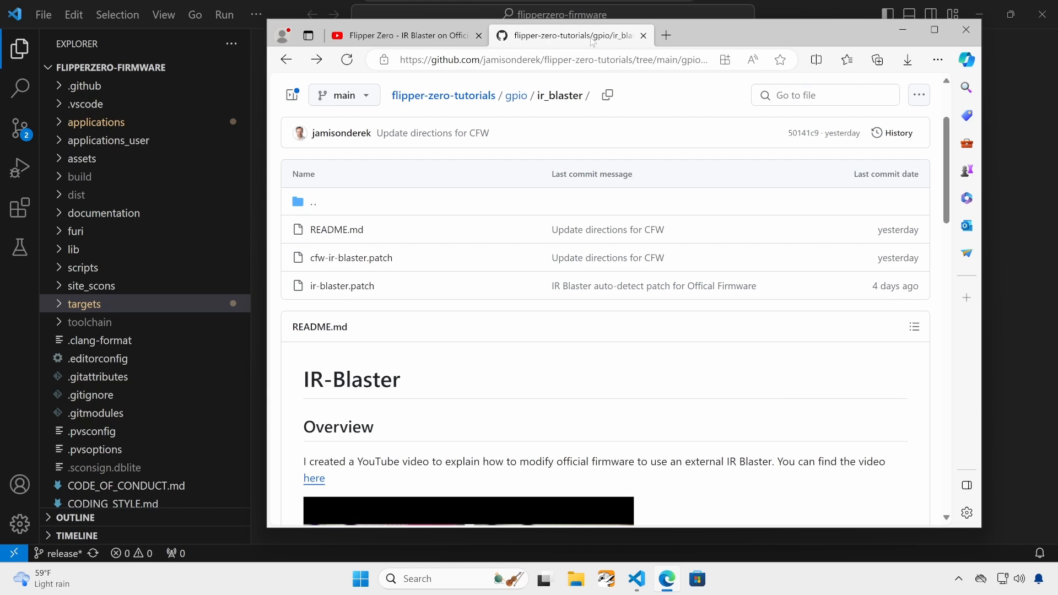
mouse_move(479, 232)
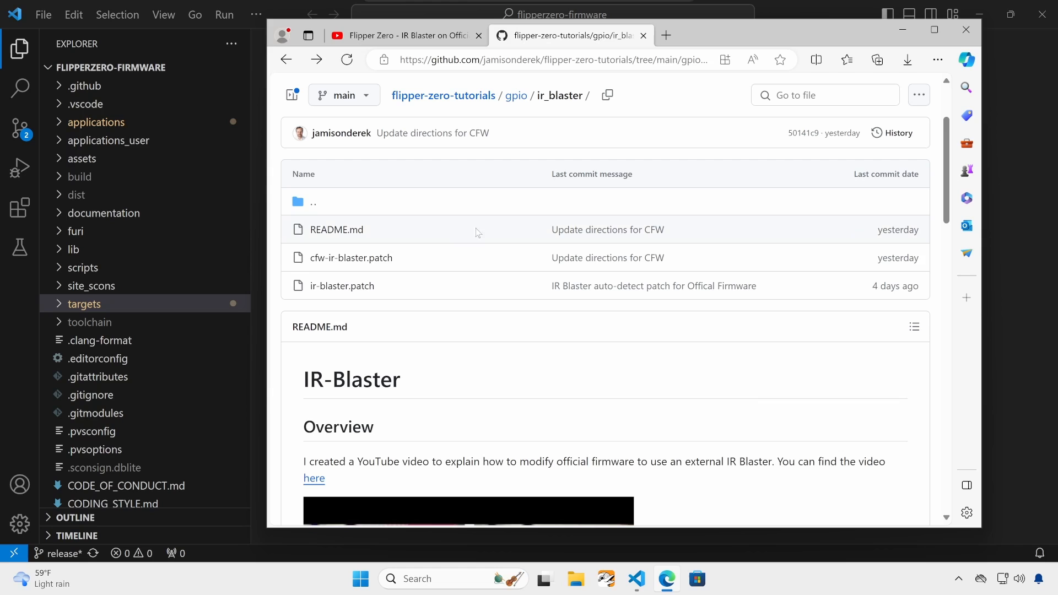
mouse_move(358, 263)
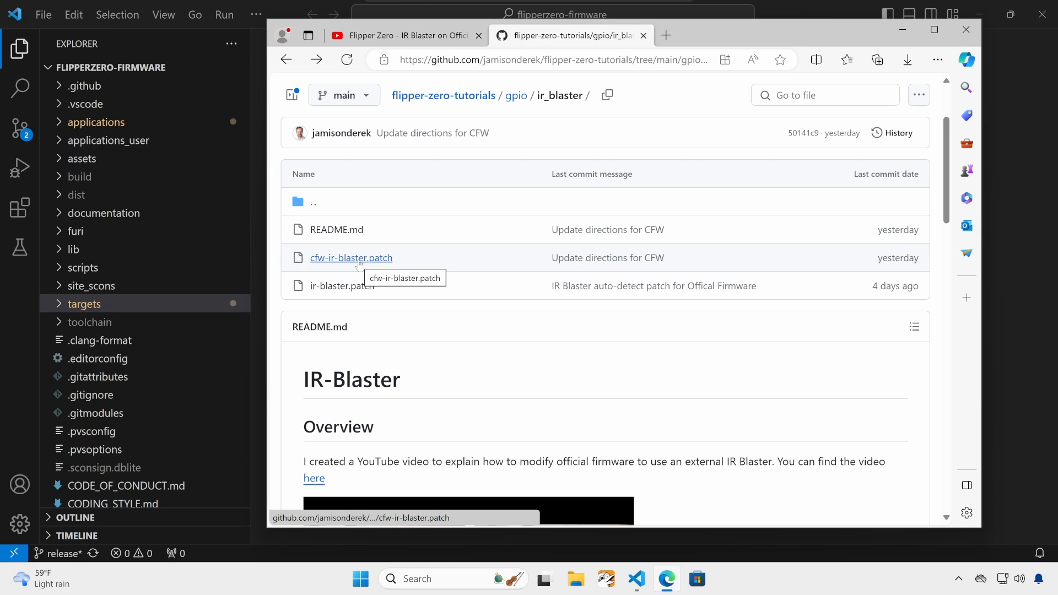
mouse_move(356, 292)
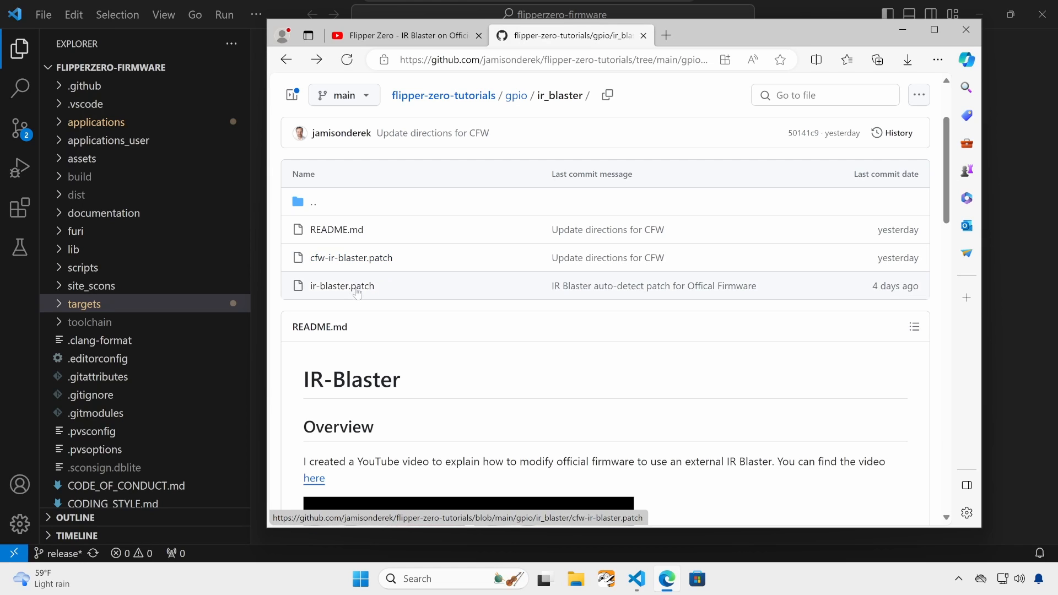
mouse_move(357, 293)
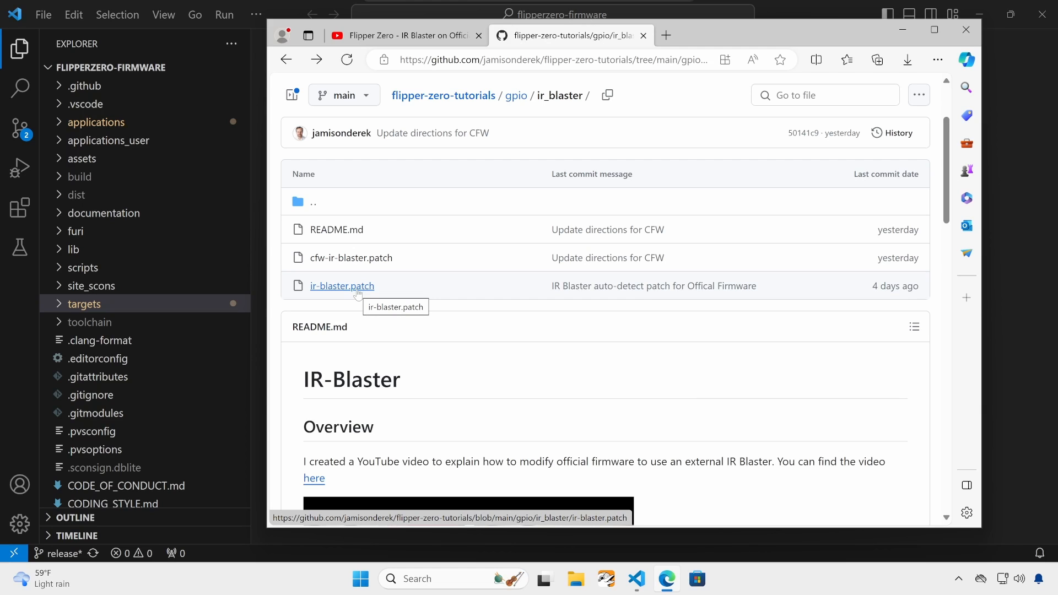
Step: Download the raw ir-blaster.patch from the flipper-zero-tutorials ir_blaster folder on GitHub
left_click(341, 286)
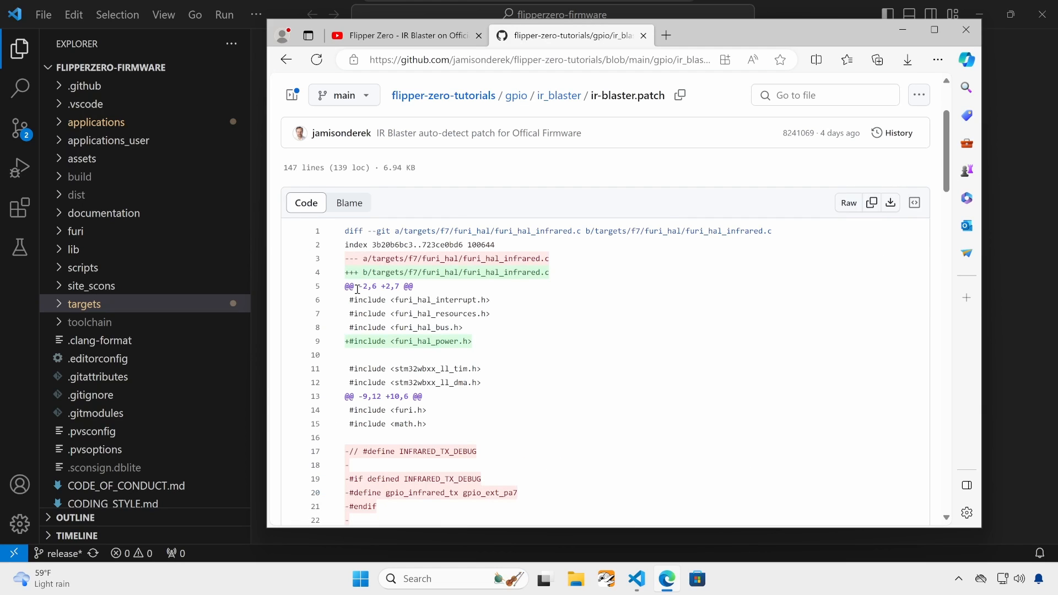
mouse_move(897, 212)
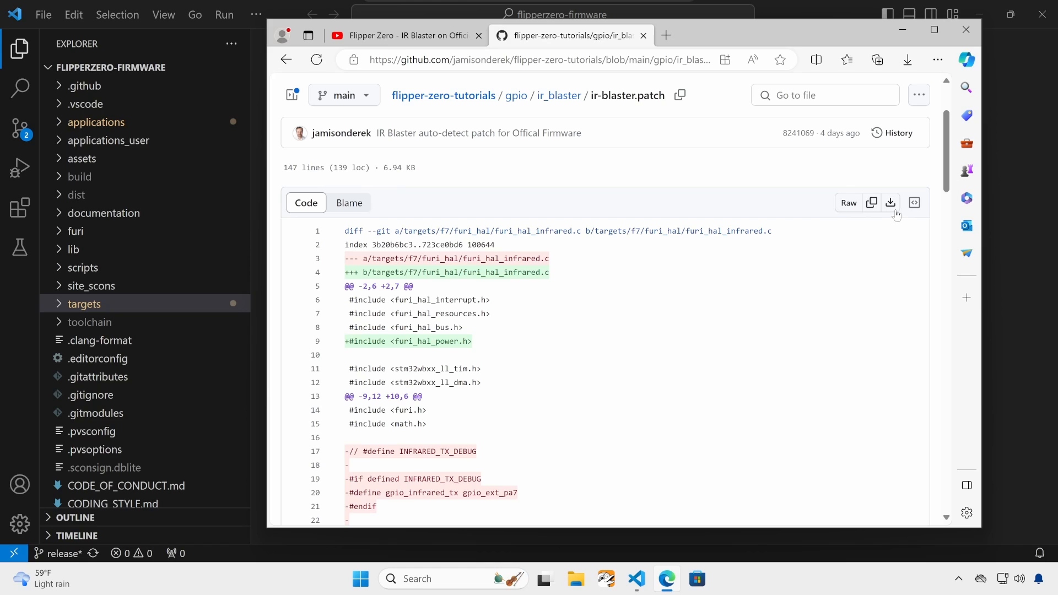
mouse_move(890, 203)
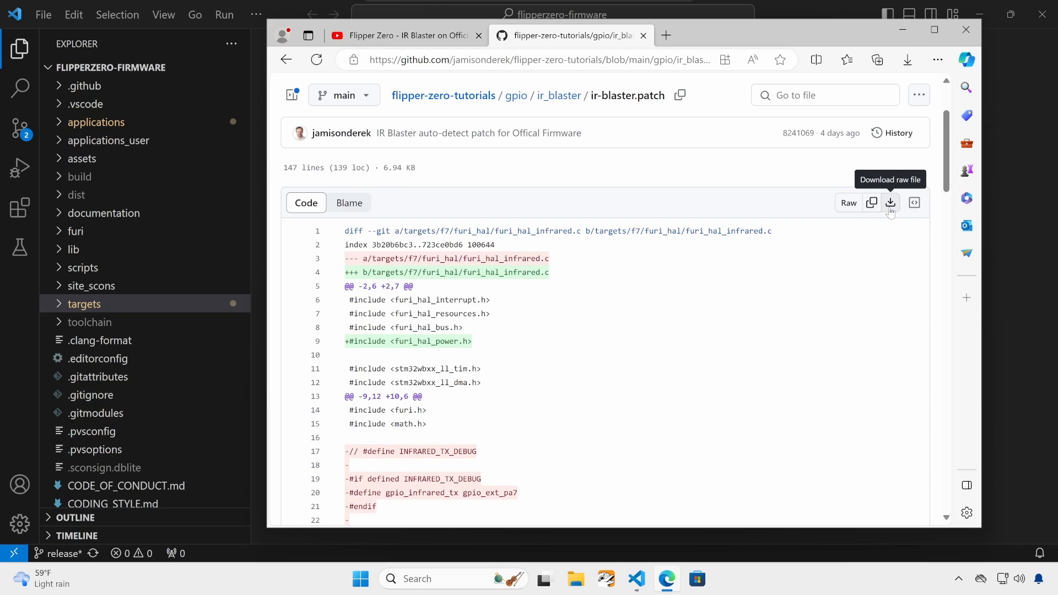
left_click(907, 60)
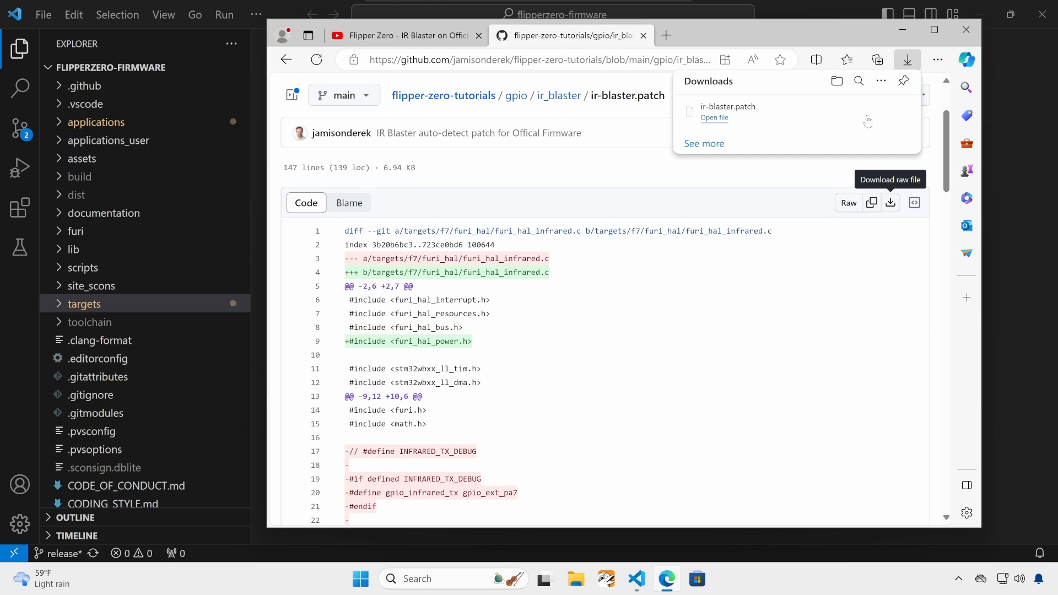
mouse_move(860, 111)
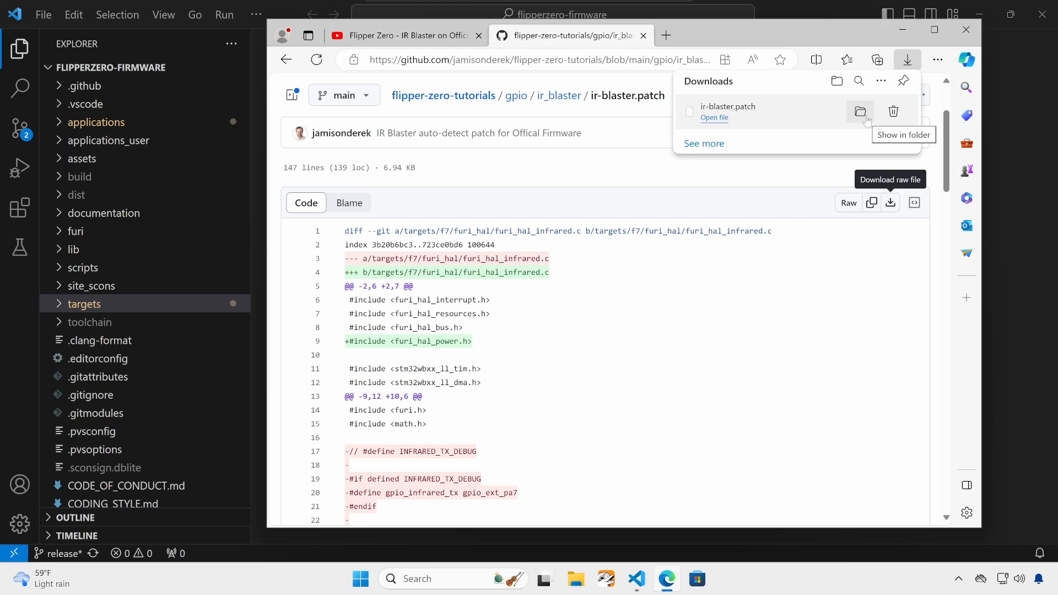
Step: Drag ir-blaster.patch from Downloads into the flipperzero-firmware project root in VS Code
left_click(860, 111)
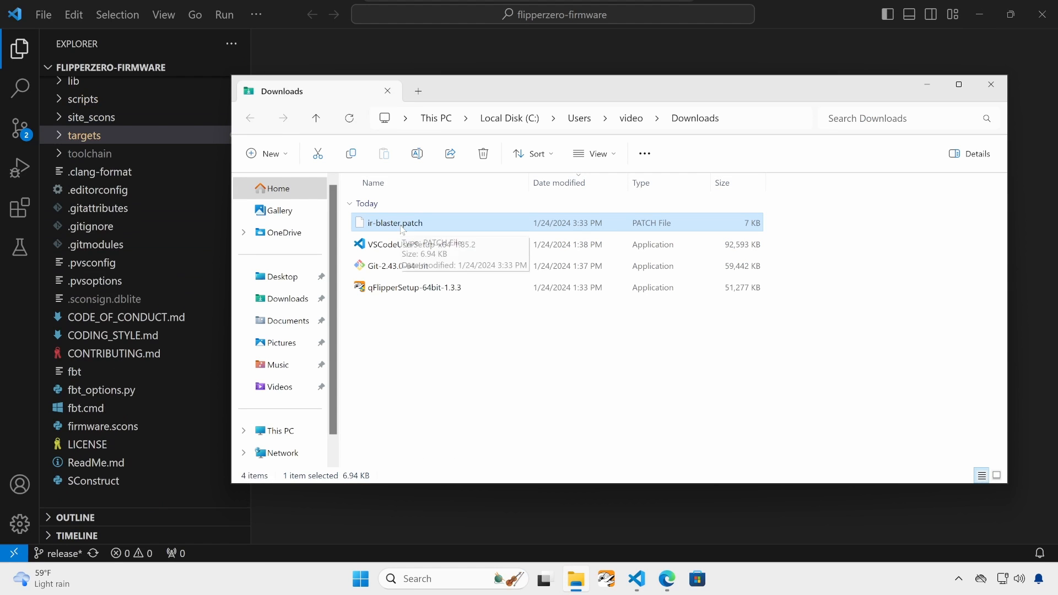
left_click_drag(394, 223, 129, 439)
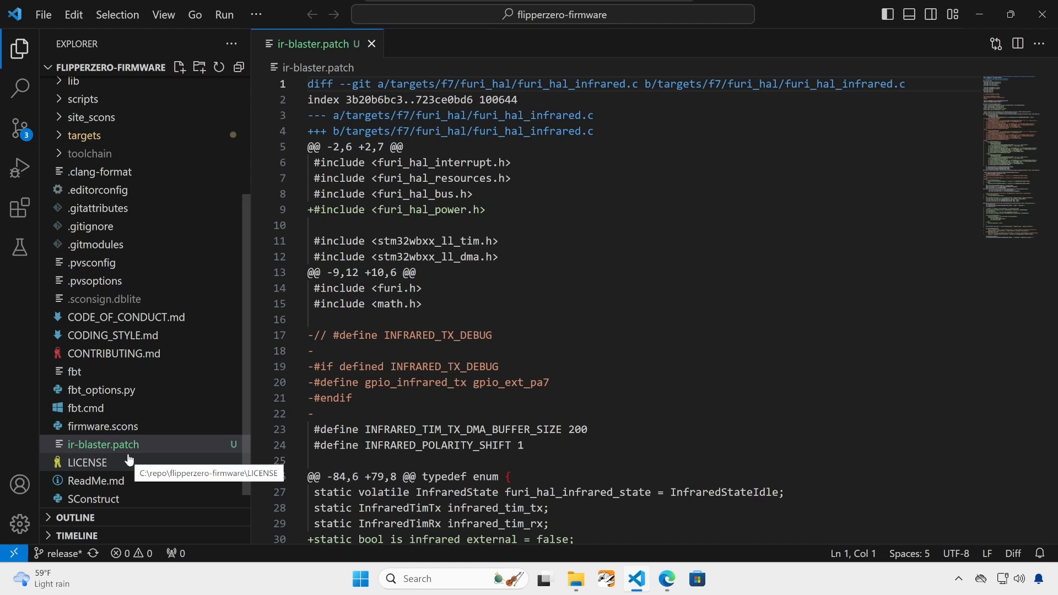
mouse_move(18, 135)
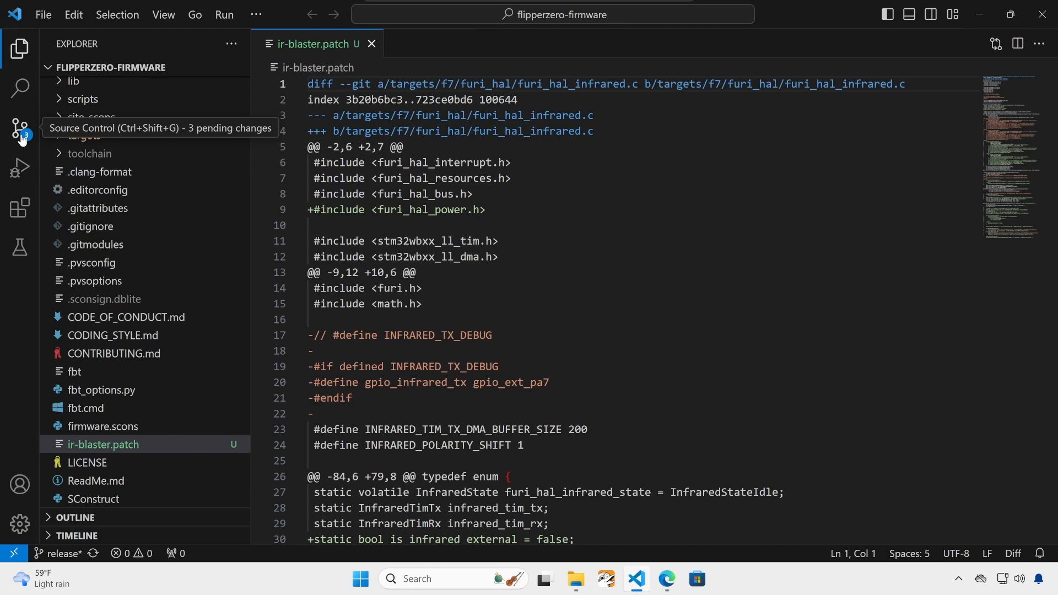
Step: Discard the pending edits to infrared_app.c and furi_hal_infrared.c in Source Control
left_click(21, 131)
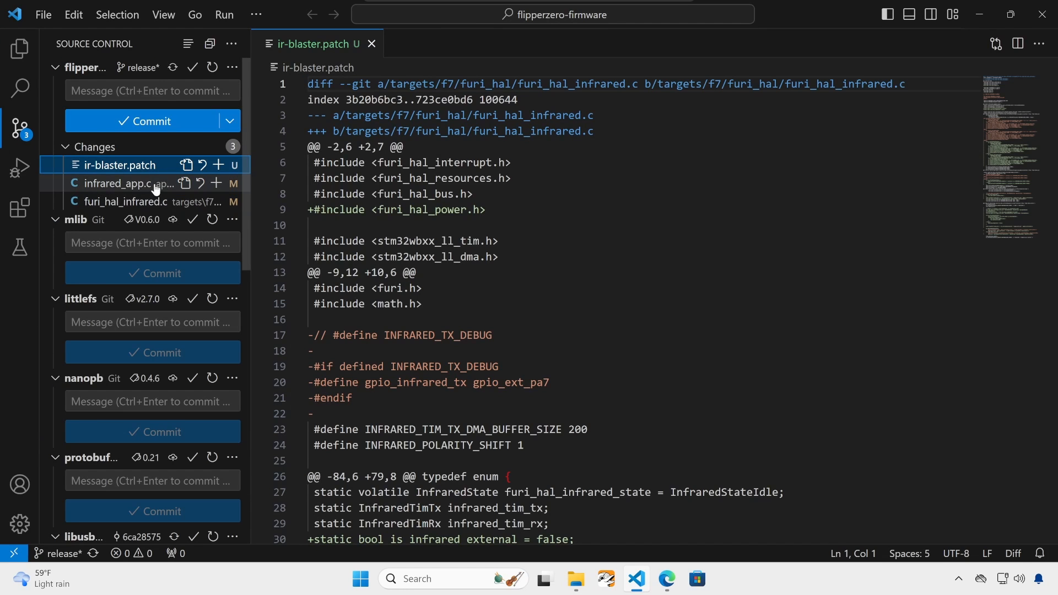
left_click(122, 183)
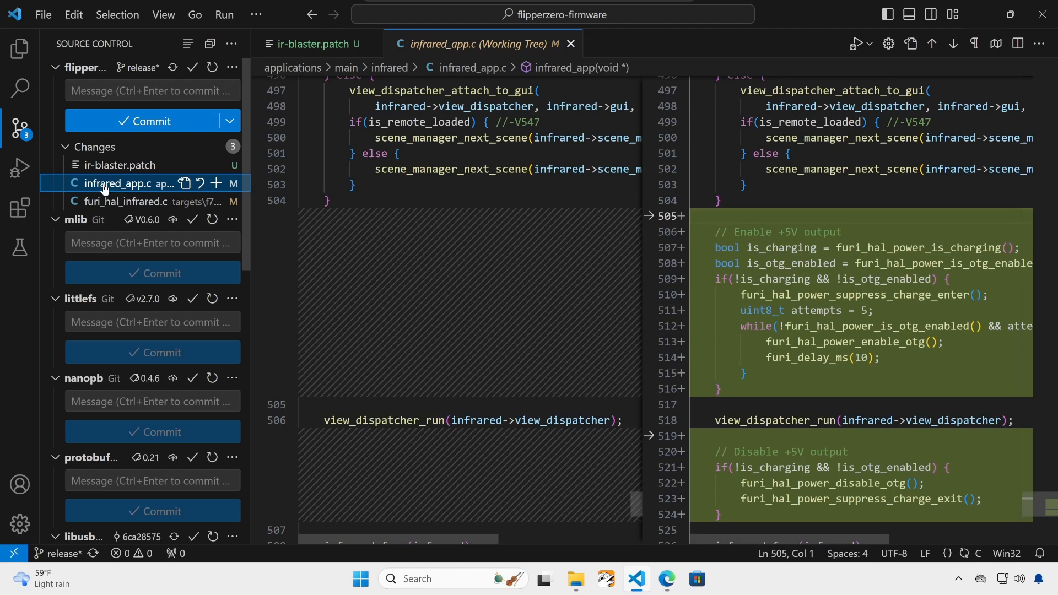
mouse_move(201, 183)
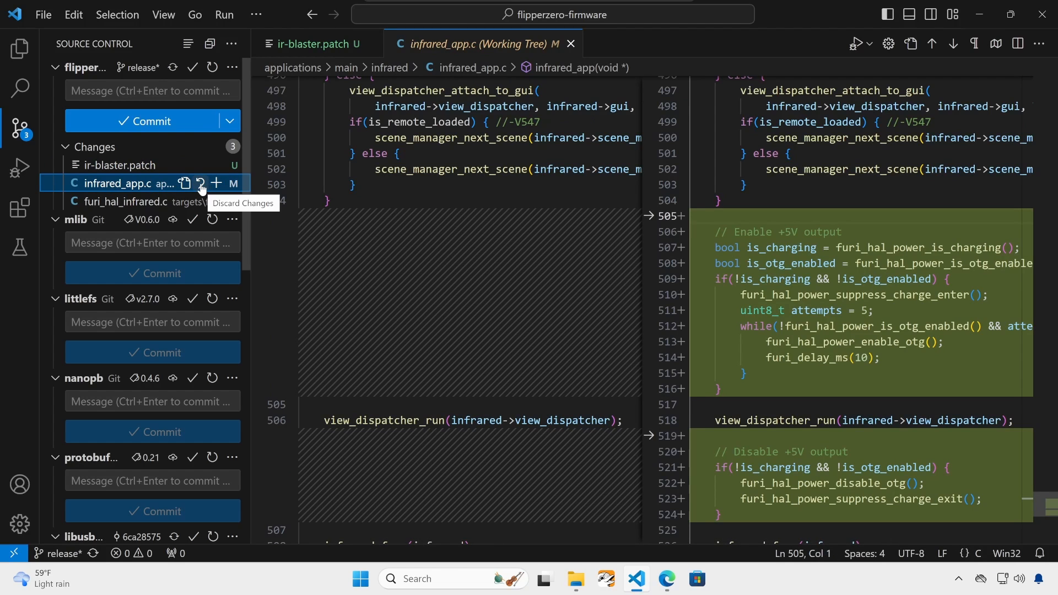
left_click(196, 182)
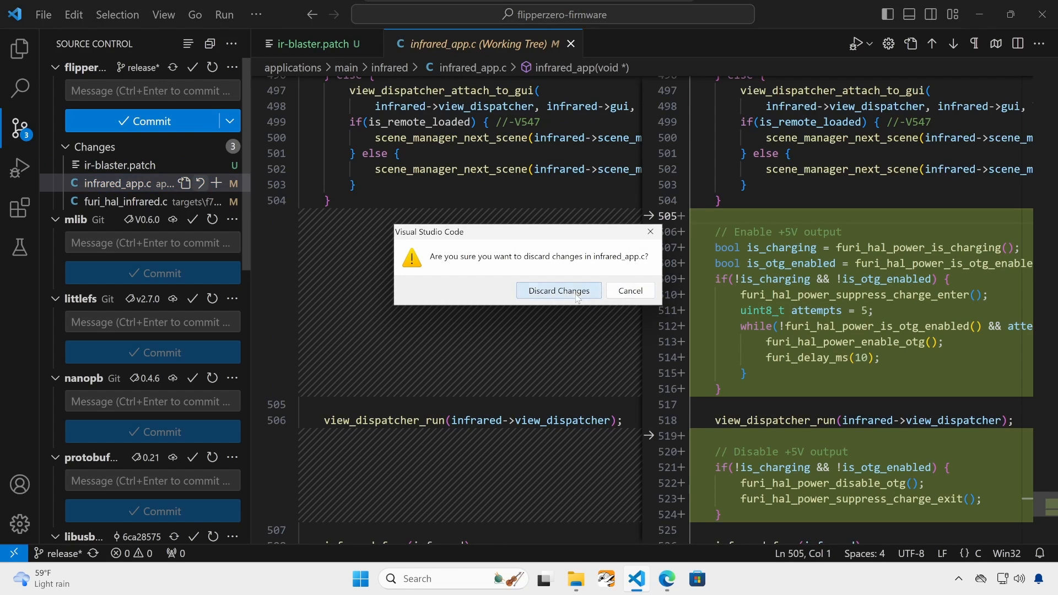
left_click(558, 290)
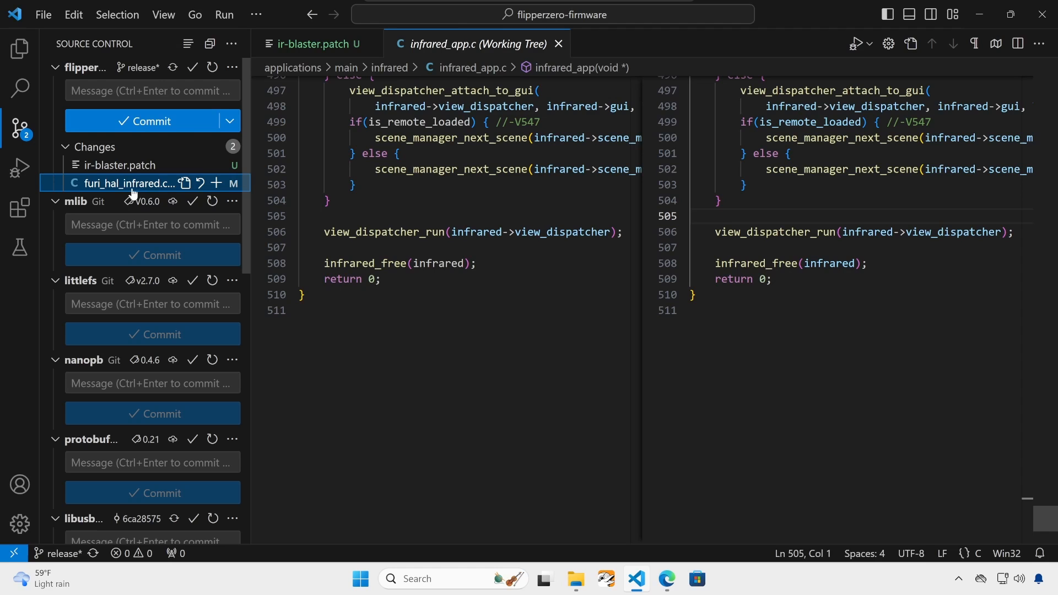
mouse_move(199, 183)
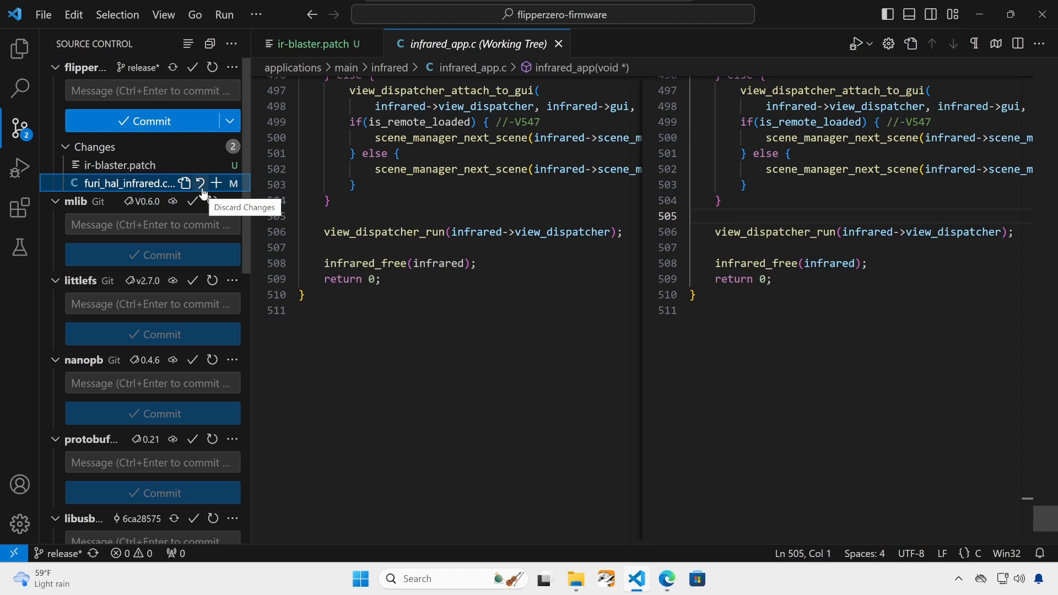
left_click(198, 183)
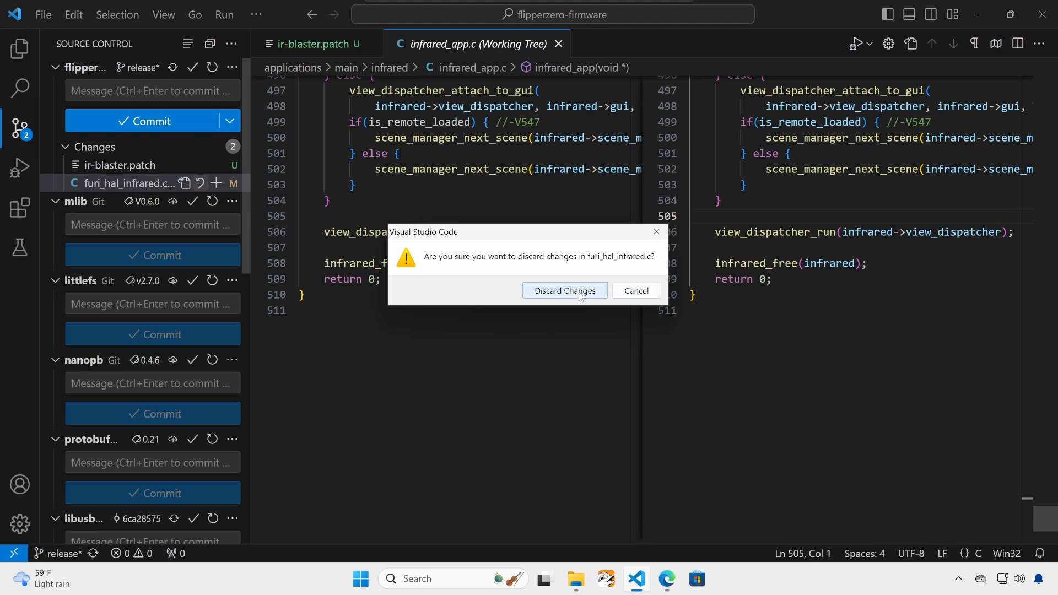
left_click(565, 291)
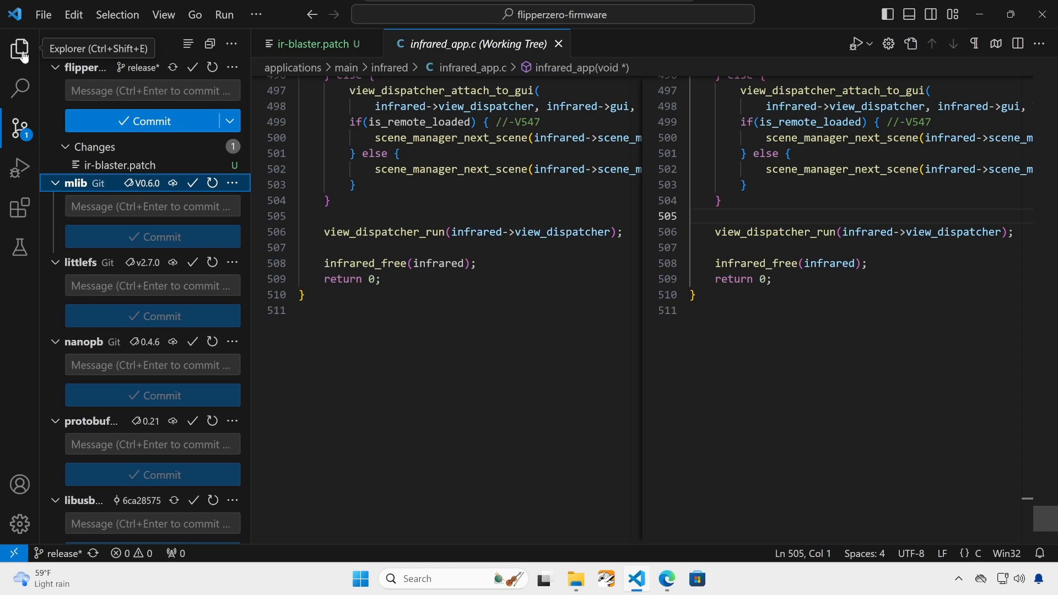
Step: Open ir-blaster.patch in Explorer and bring up its context menu for the integrated terminal
left_click(19, 48)
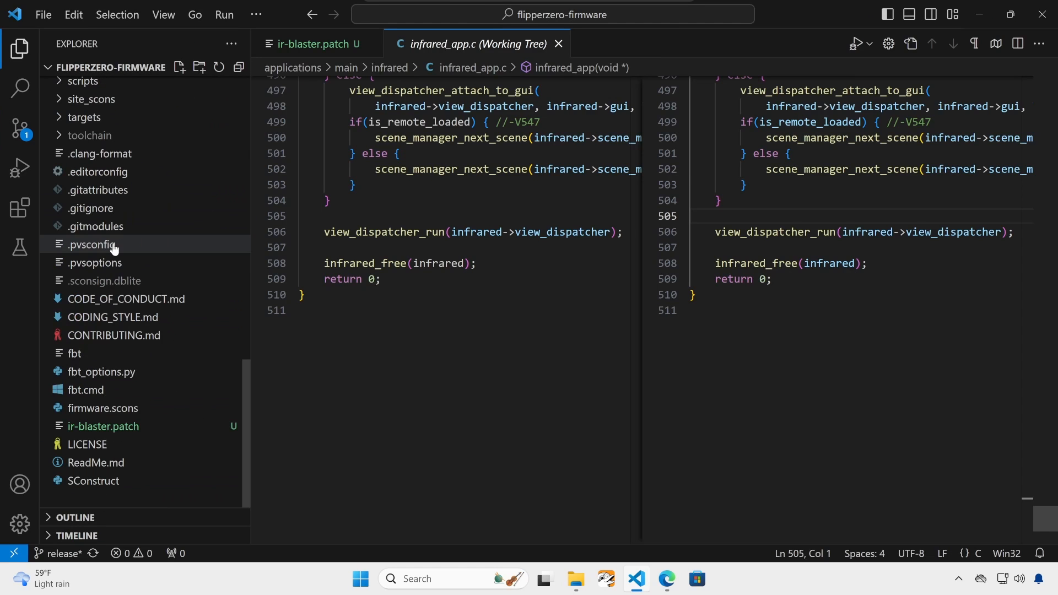
left_click(103, 426)
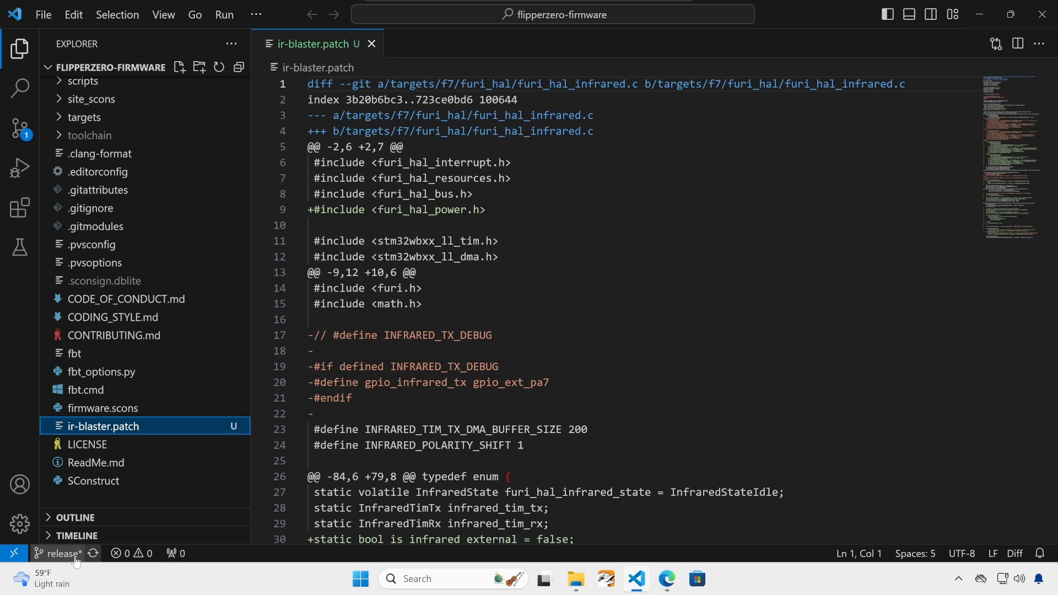
mouse_move(74, 559)
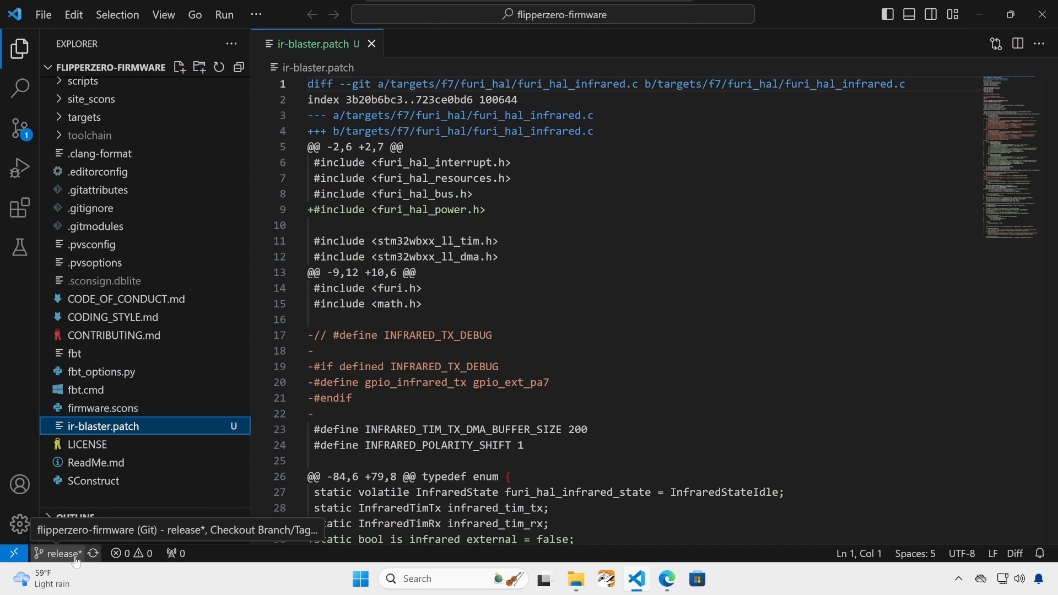
right_click(102, 426)
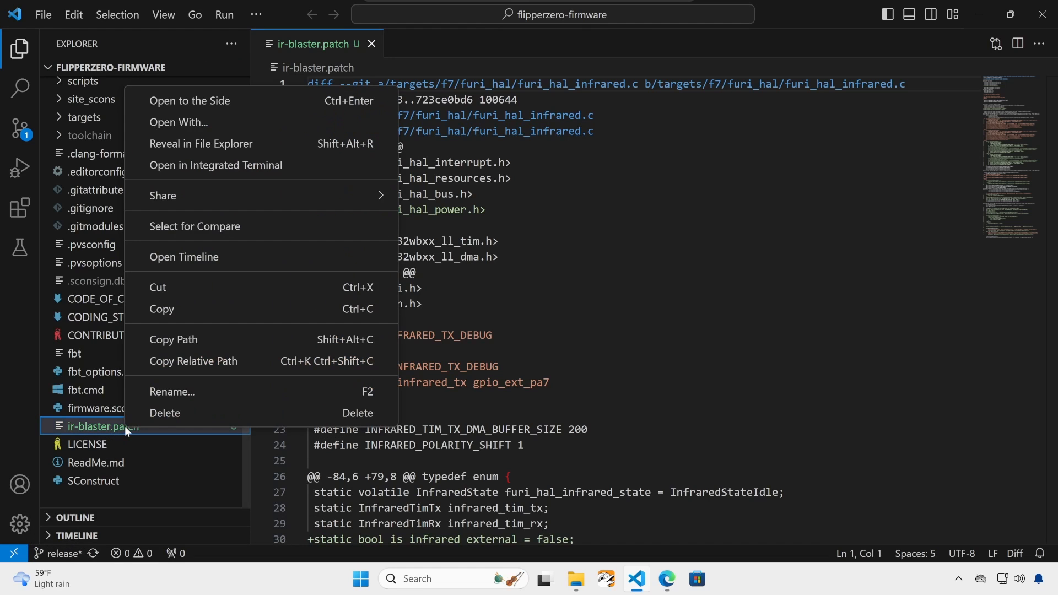
mouse_move(199, 364)
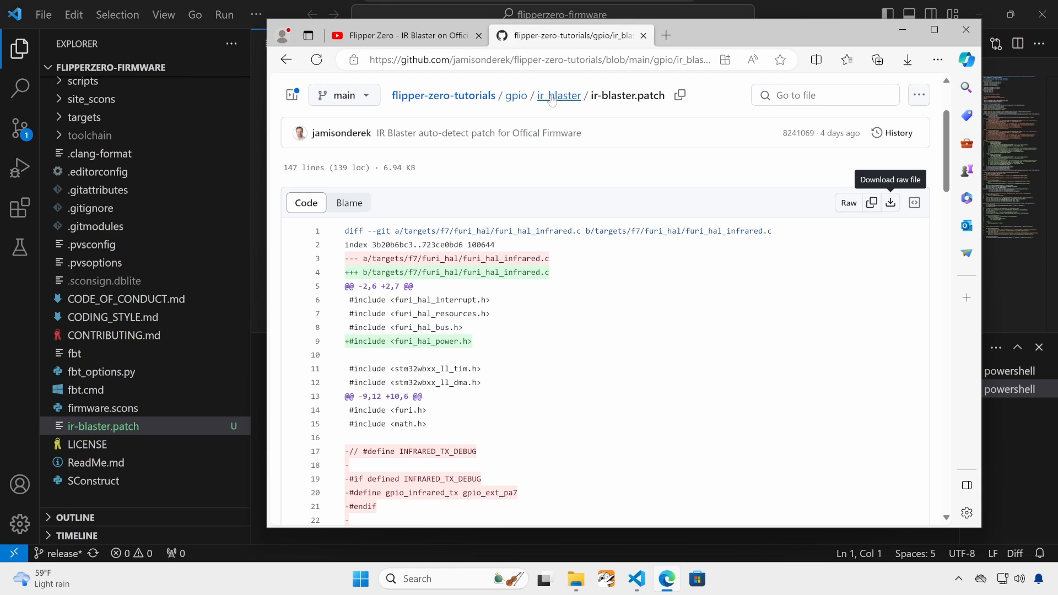
Step: Copy the git apply ir-blaster.patch command from the ir_blaster README's usage section
left_click(558, 95)
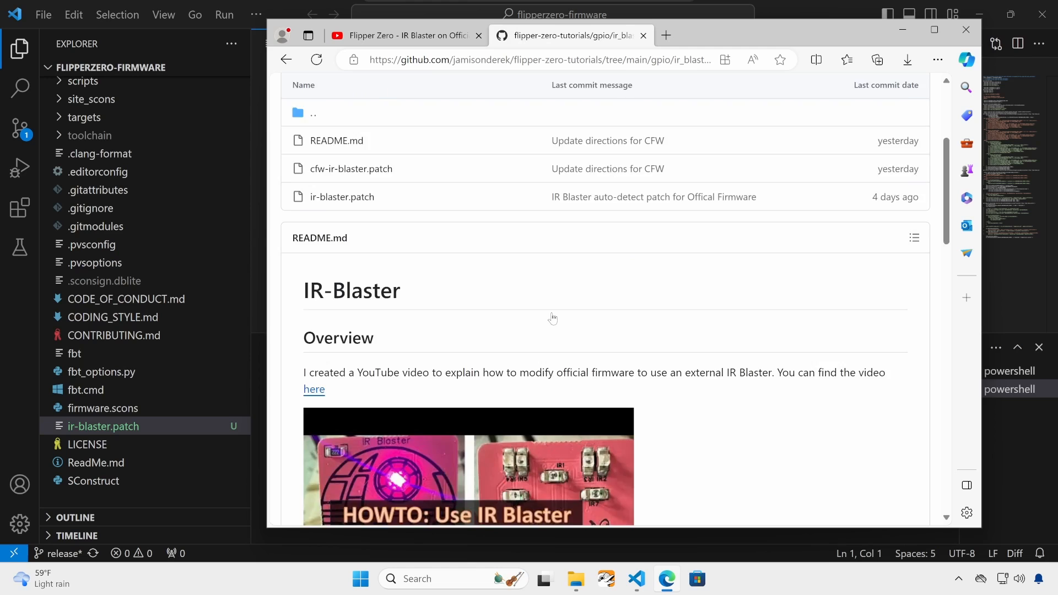
scroll("down", 3)
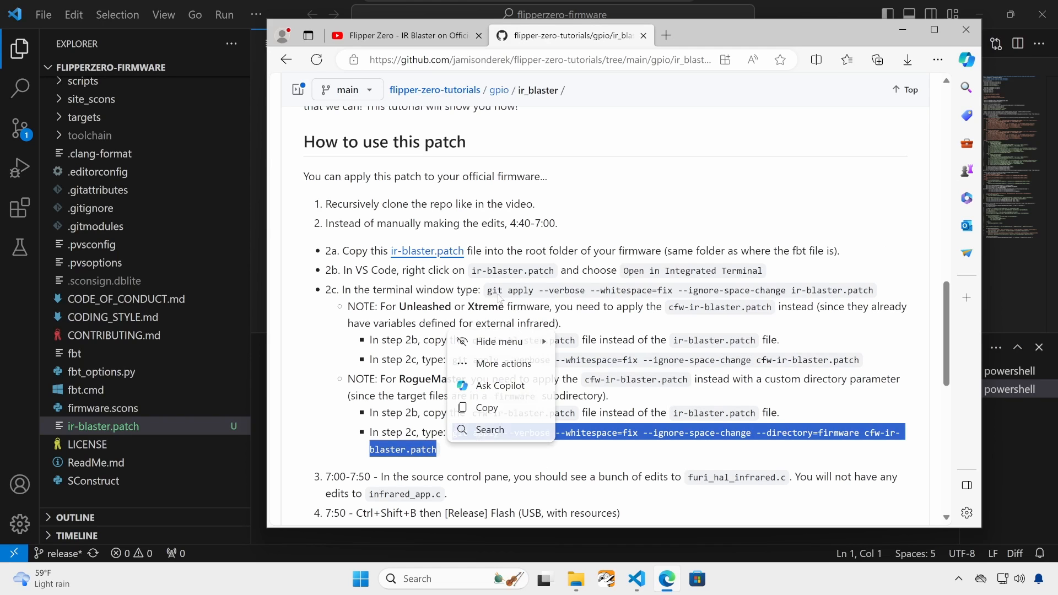
left_click(846, 295)
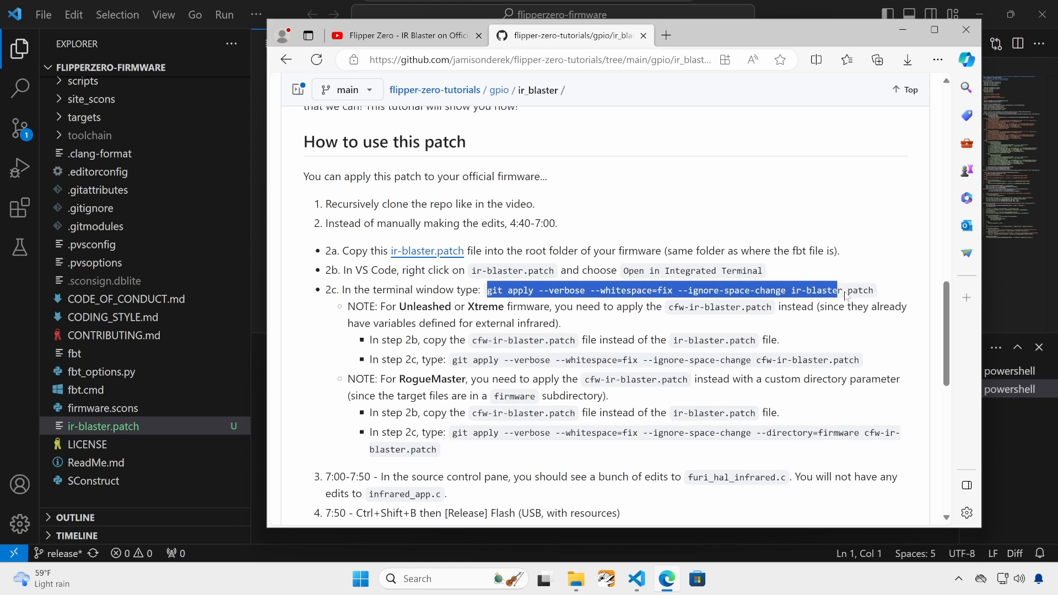
left_click_drag(486, 290, 875, 290)
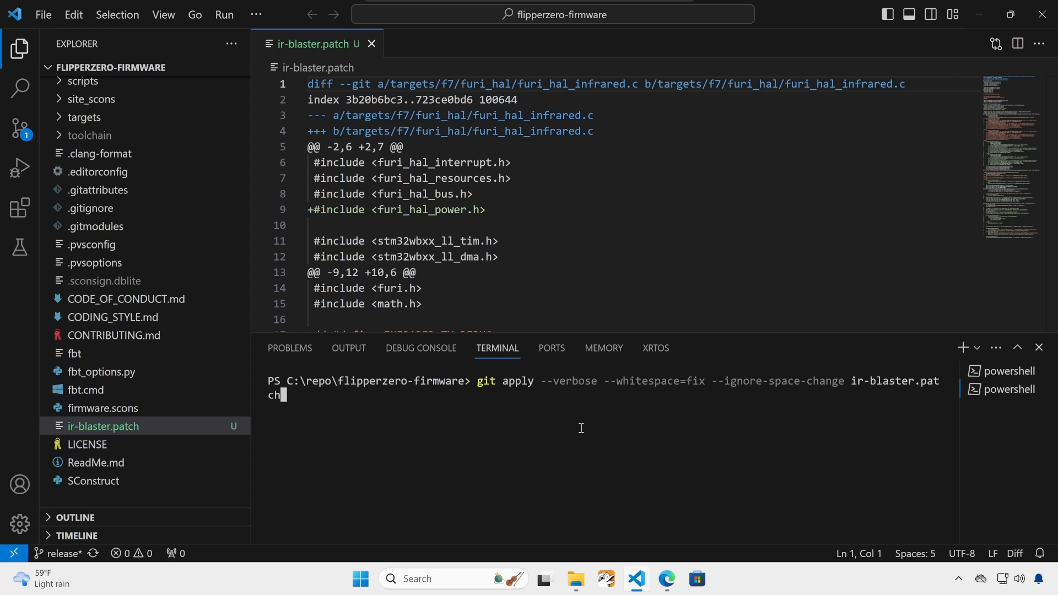
Step: Run git apply for the patch and review the resulting furi_hal_infrared.c diff
key("Enter")
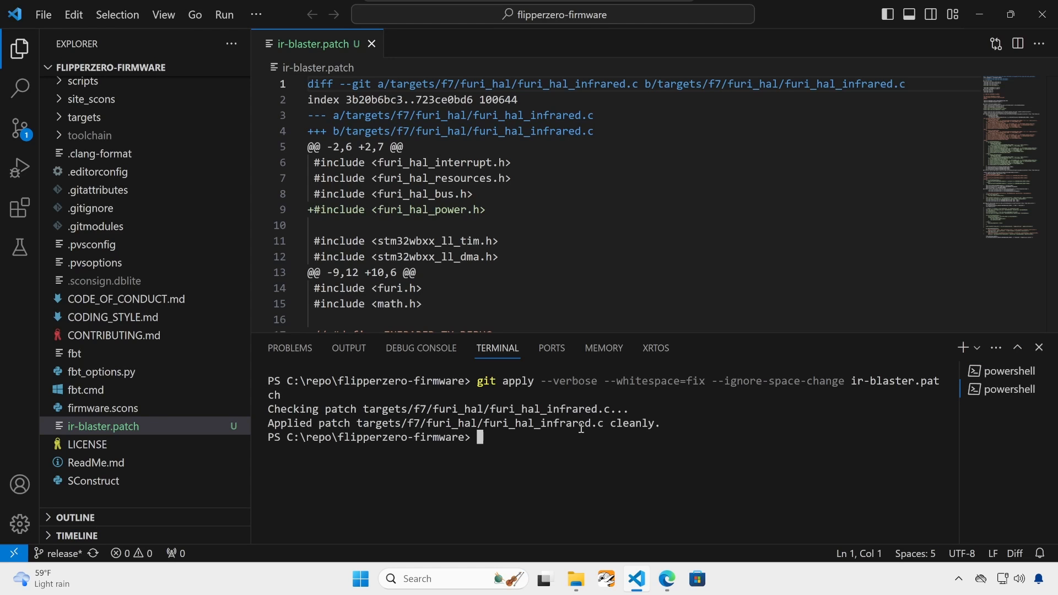
left_click(15, 126)
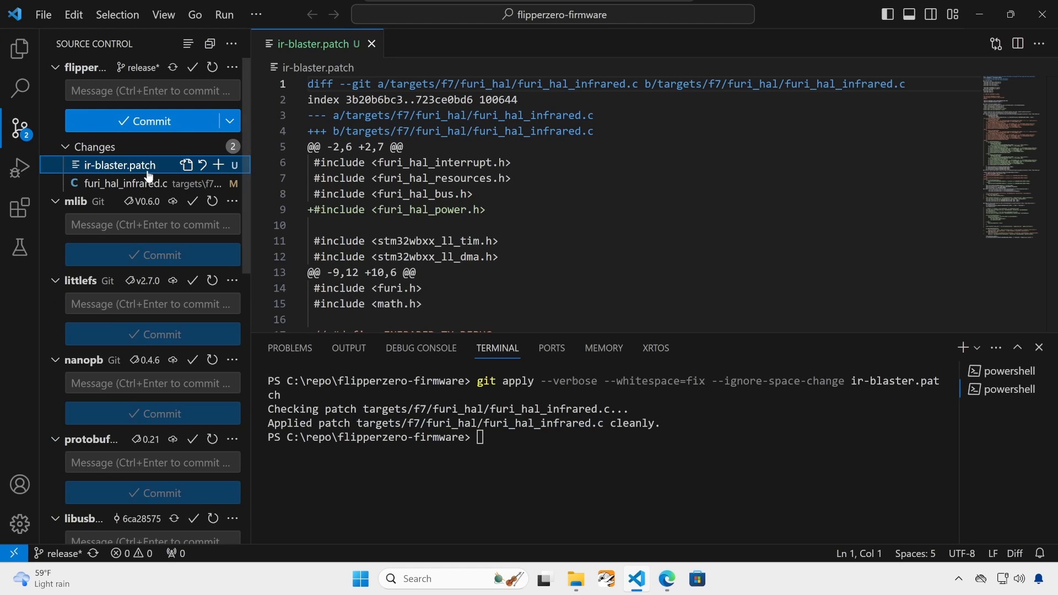
left_click(116, 183)
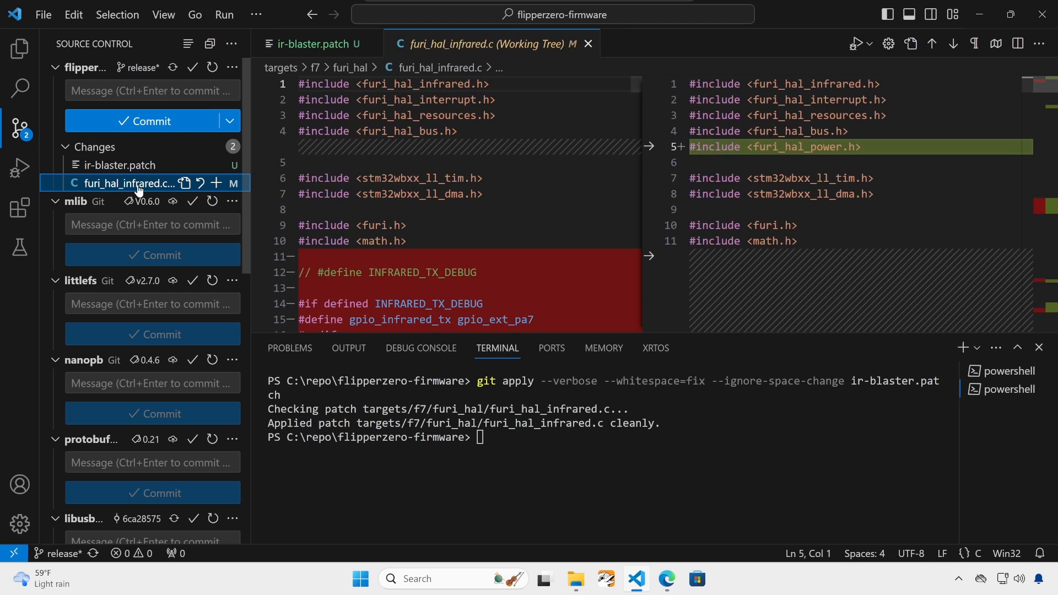
mouse_move(812, 159)
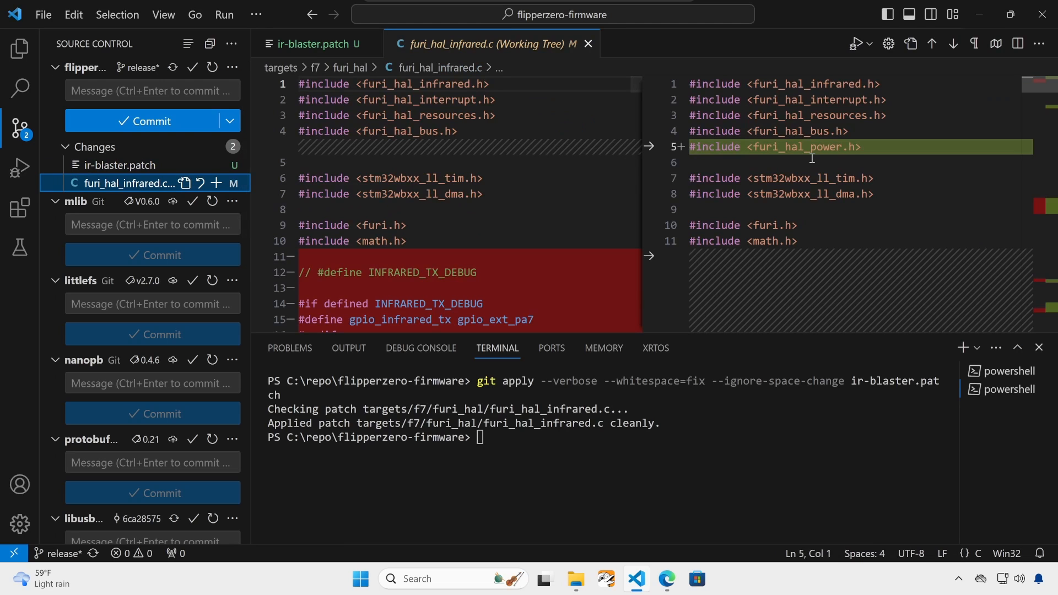
scroll("down", 3)
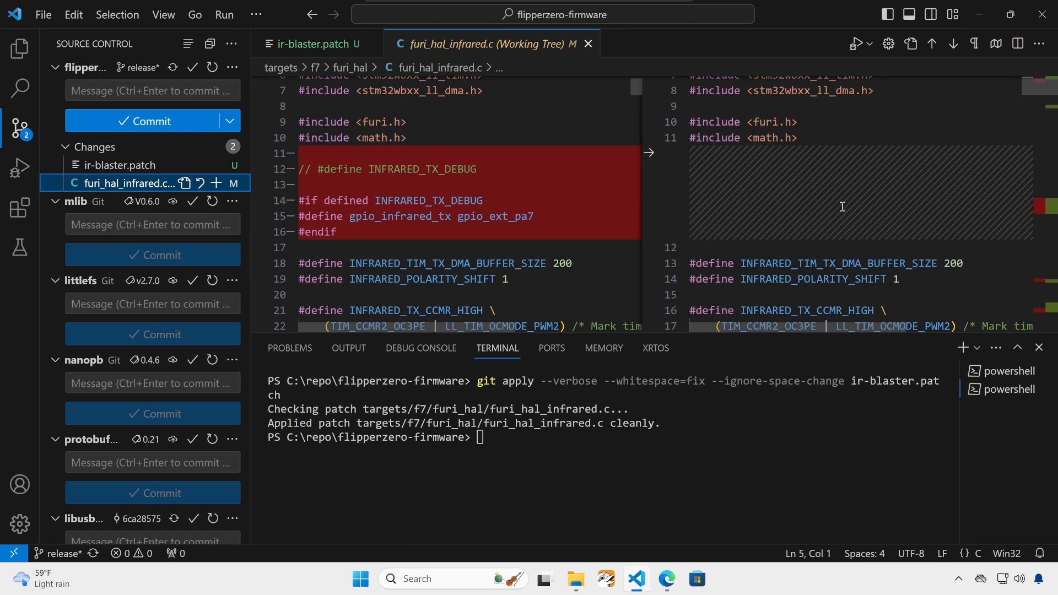
scroll("down", 3)
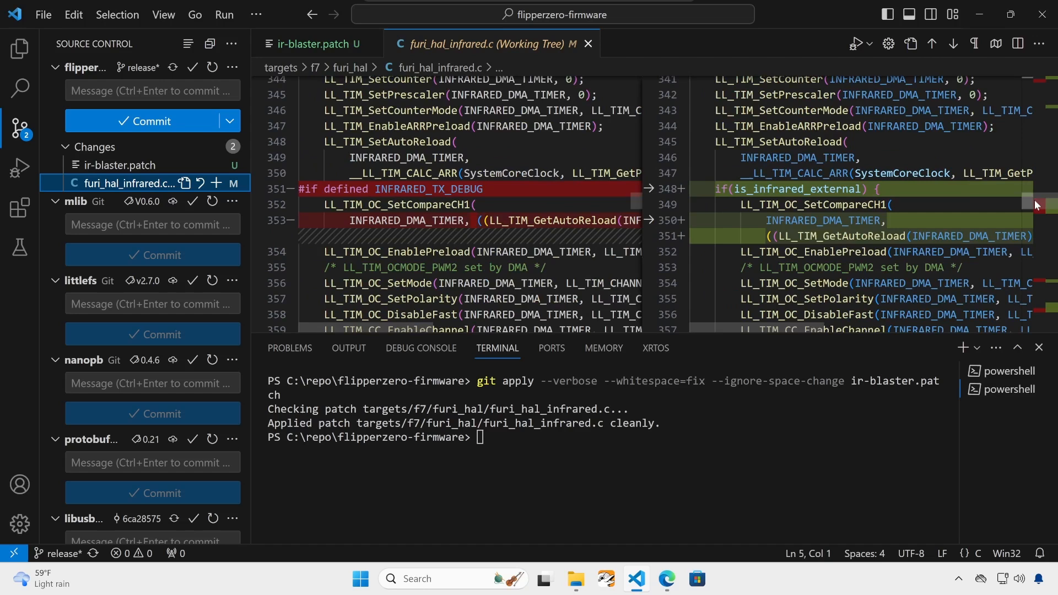
mouse_move(587, 43)
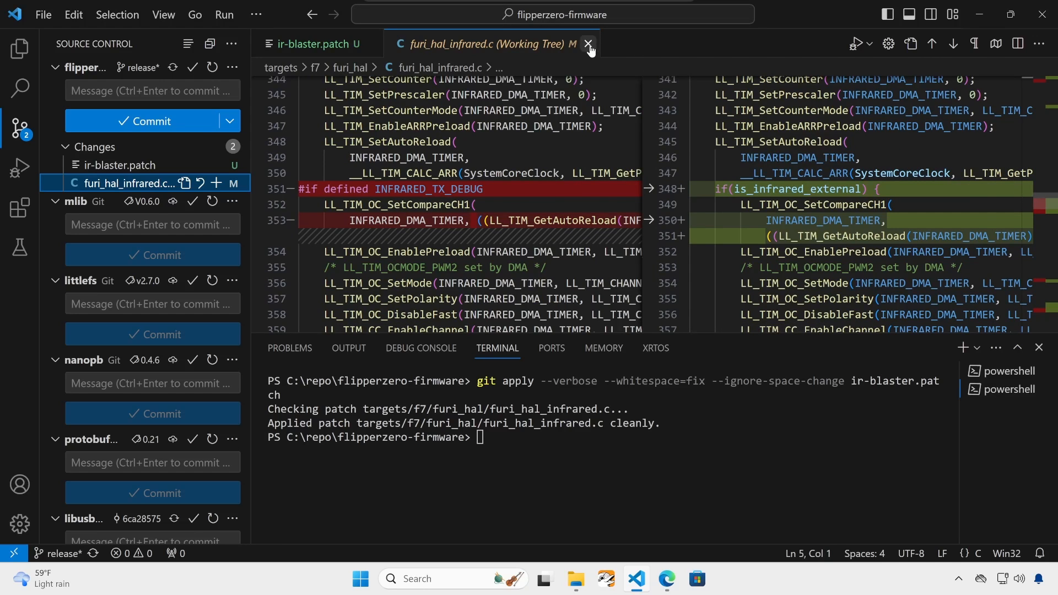
Step: Close the diff and run the [Release] Flash (USB, with resources) build task
left_click(587, 44)
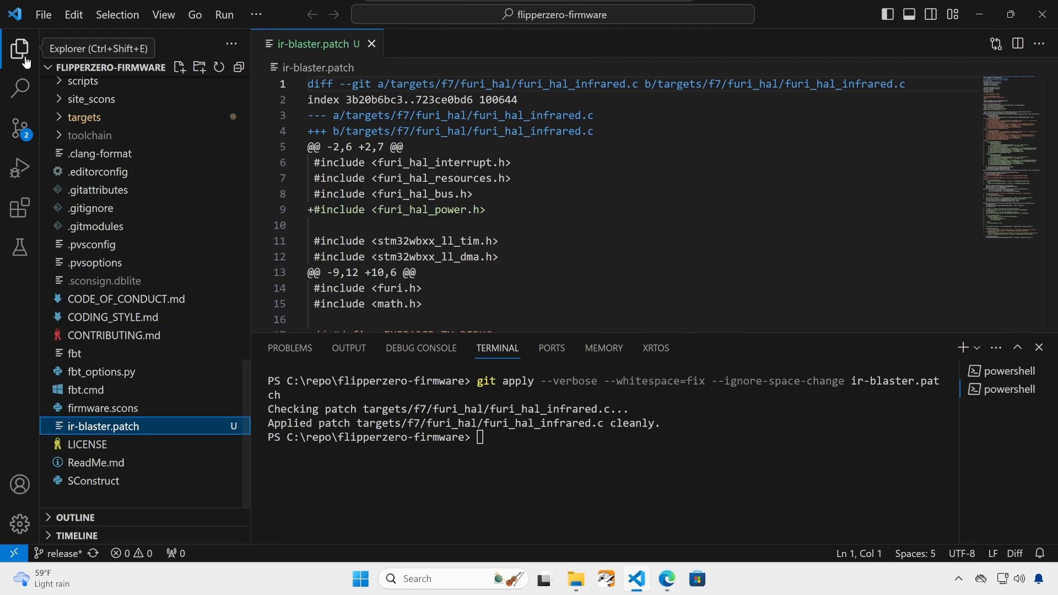
left_click(371, 43)
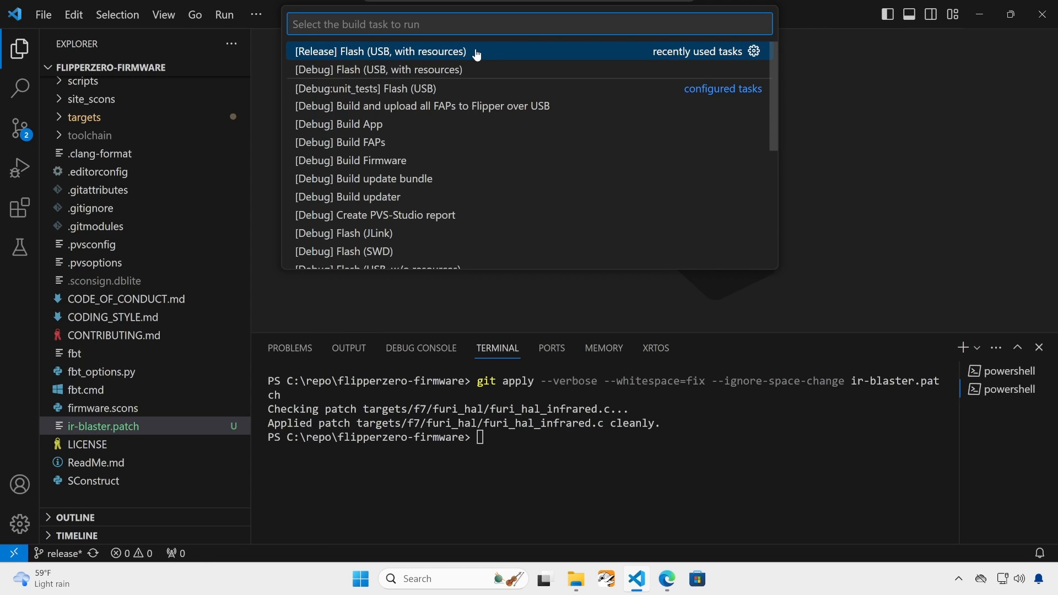
left_click(381, 51)
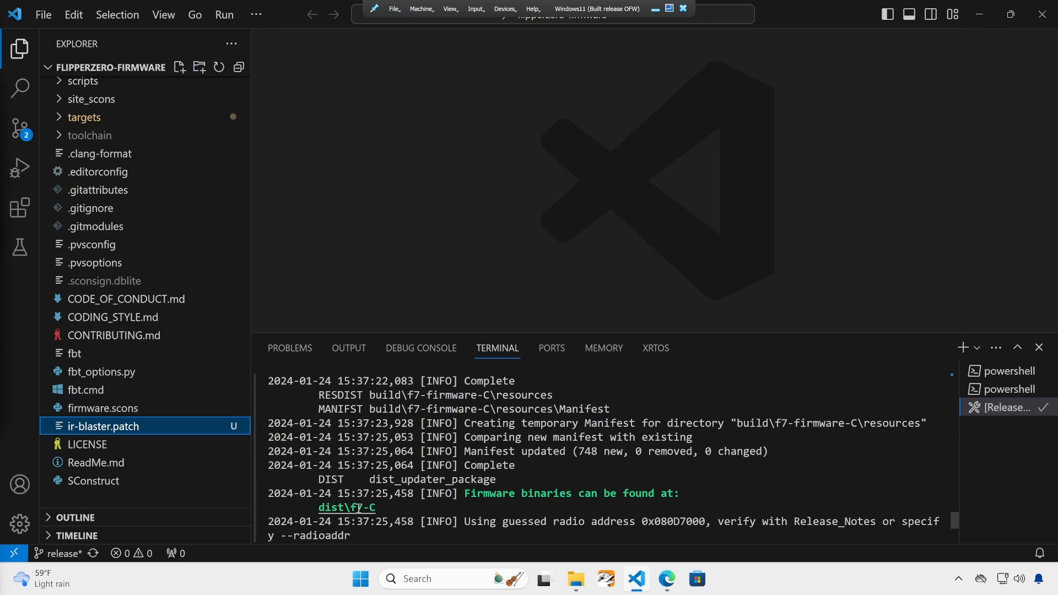
mouse_move(362, 508)
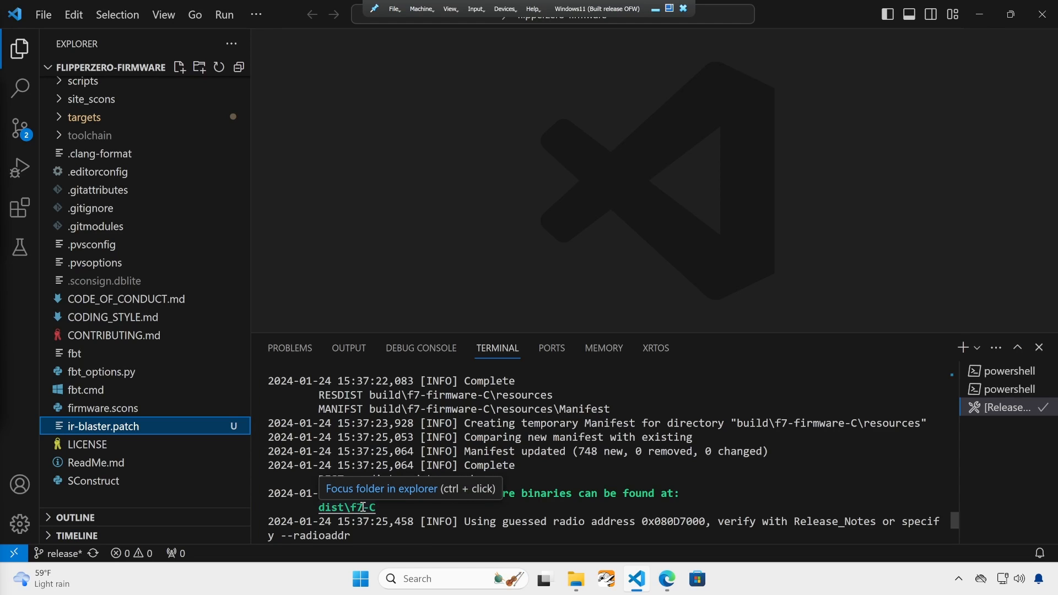
Step: Locate the dist\f7-C folder from the terminal link and reveal it in File Explorer
left_click(346, 507)
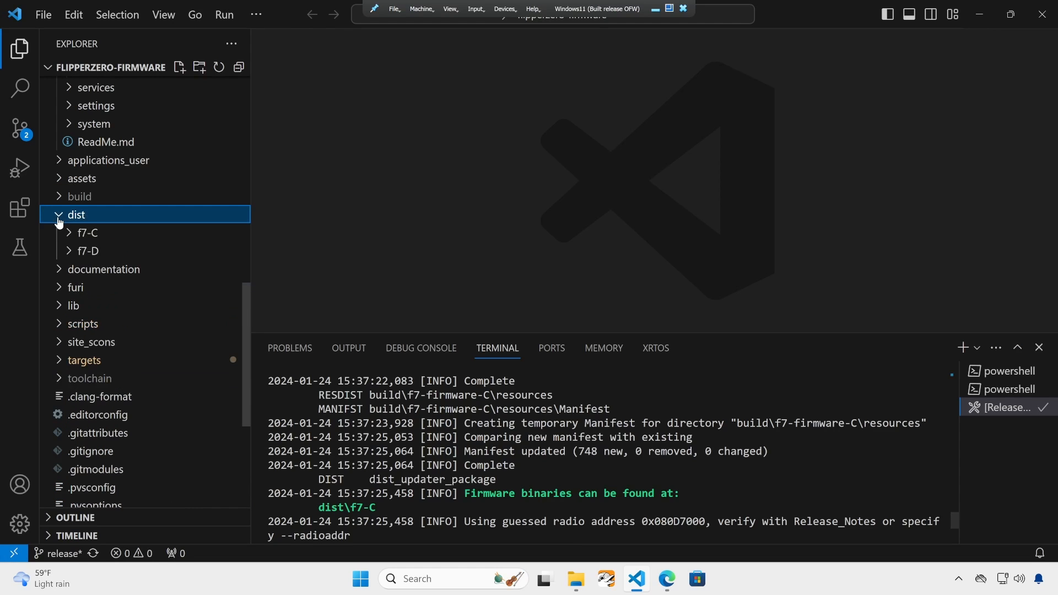
mouse_move(93, 233)
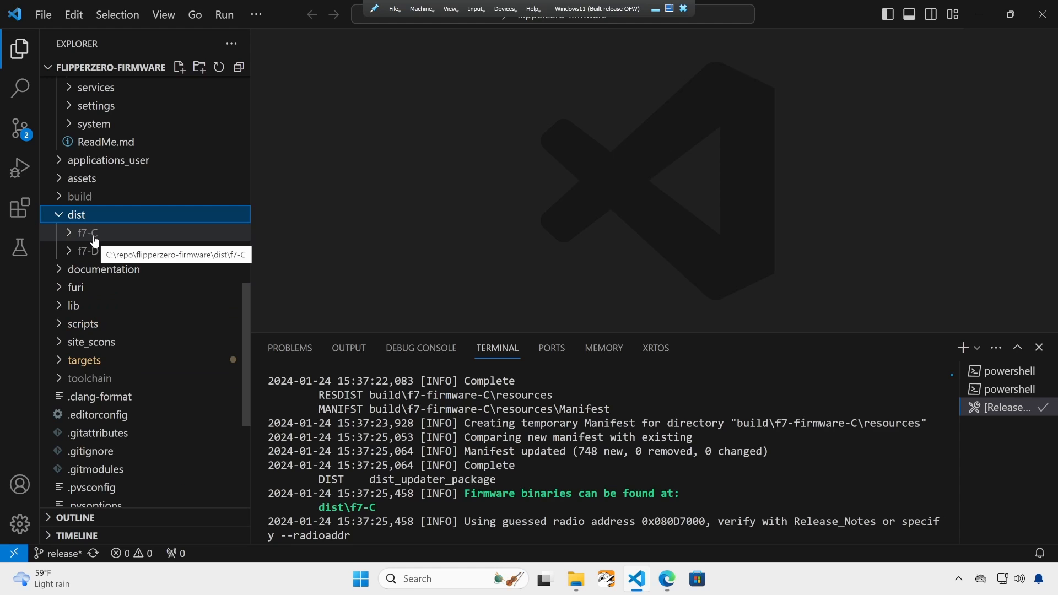
right_click(88, 232)
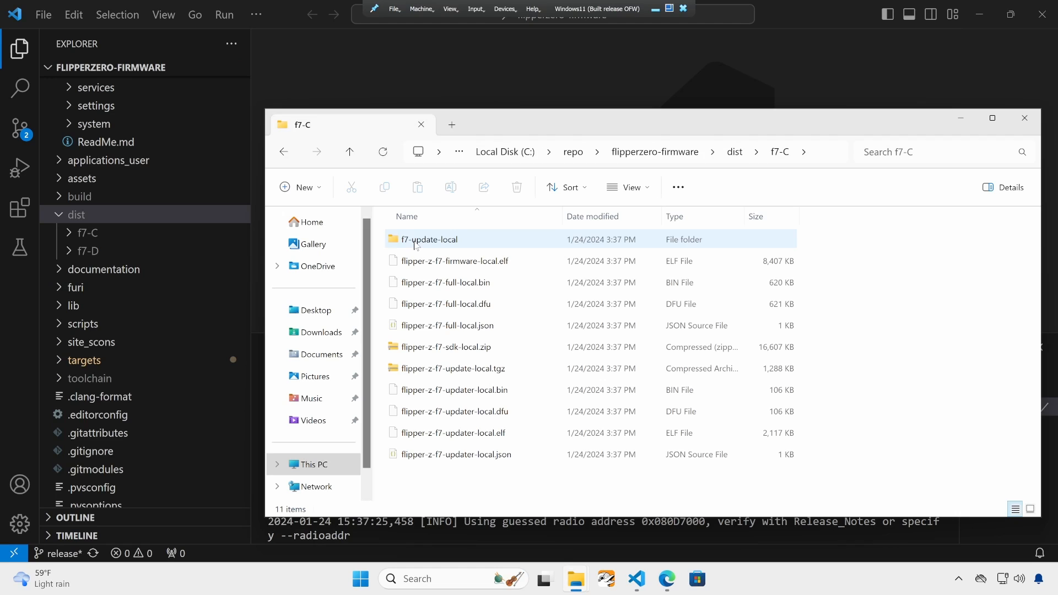
Step: Copy flipper-z-f7-update-local.tgz and paste it onto the Desktop
left_click(453, 368)
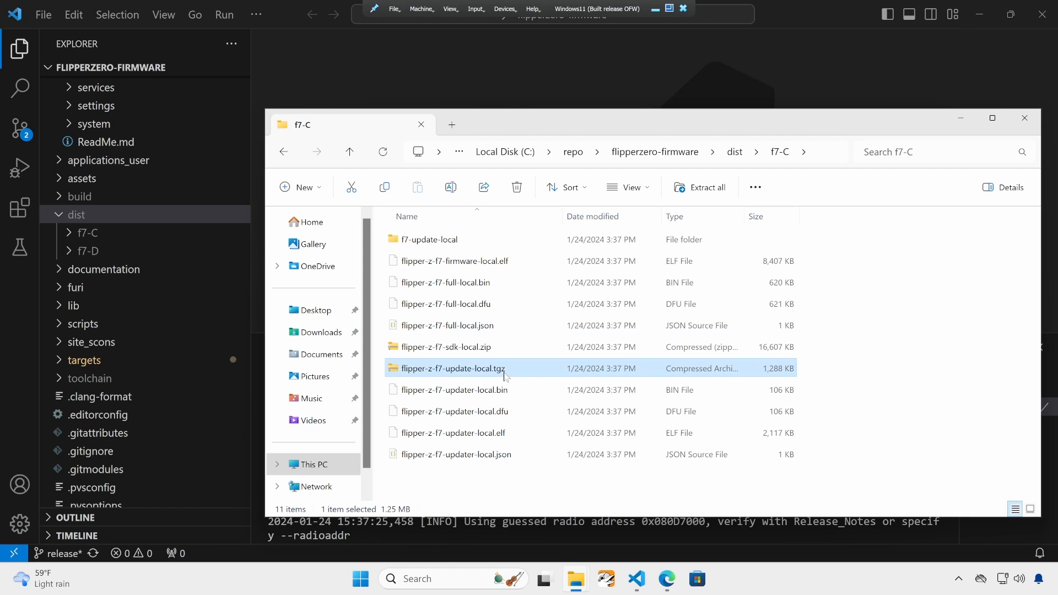
mouse_move(505, 374)
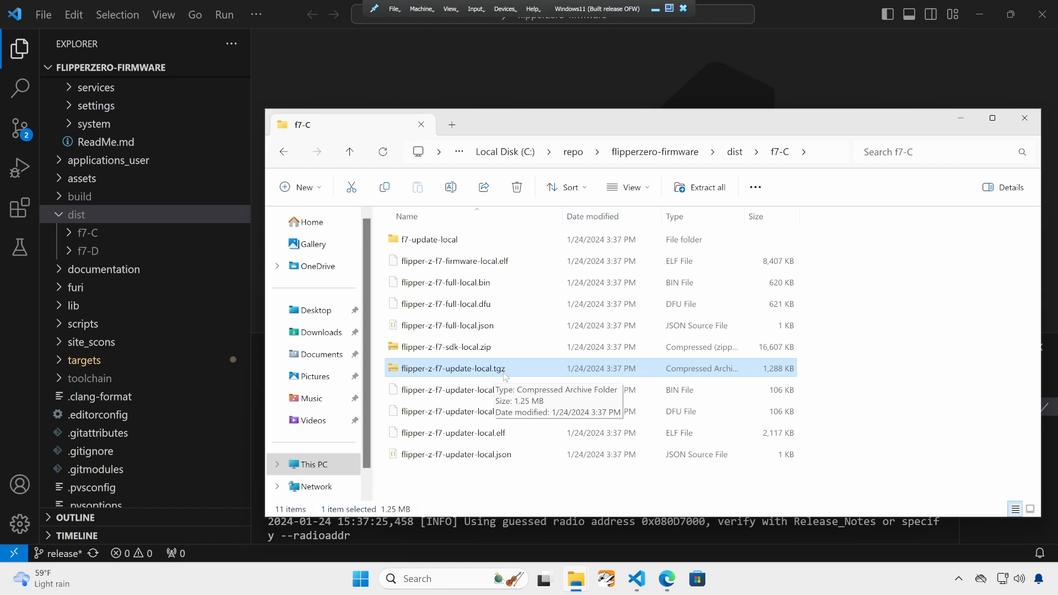
mouse_move(496, 376)
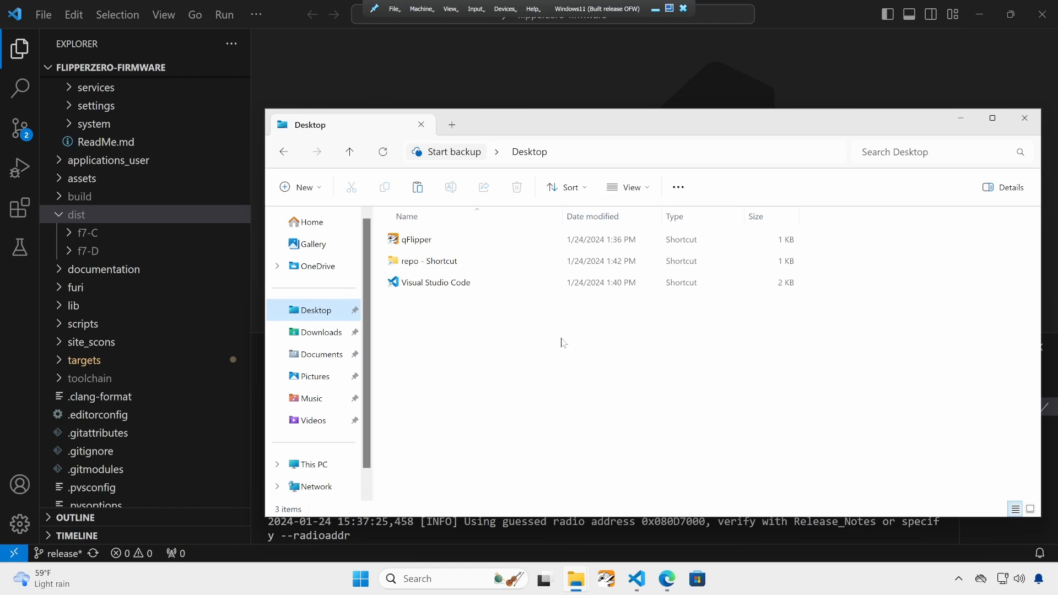
right_click(432, 304)
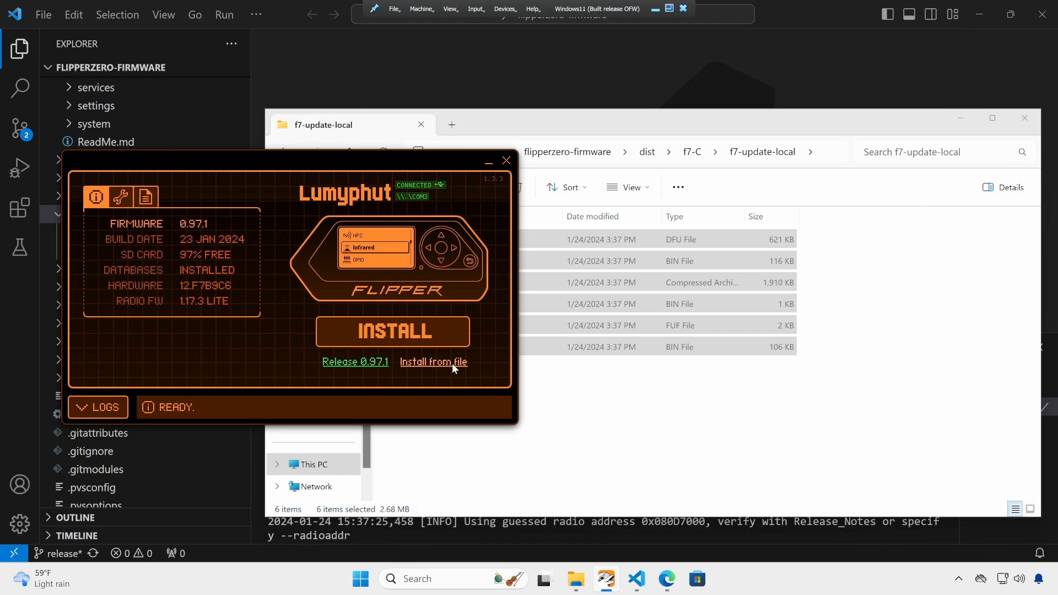
Step: Install ofw-release.tgz from the Desktop onto the Flipper using qFlipper's Install from file
left_click(434, 362)
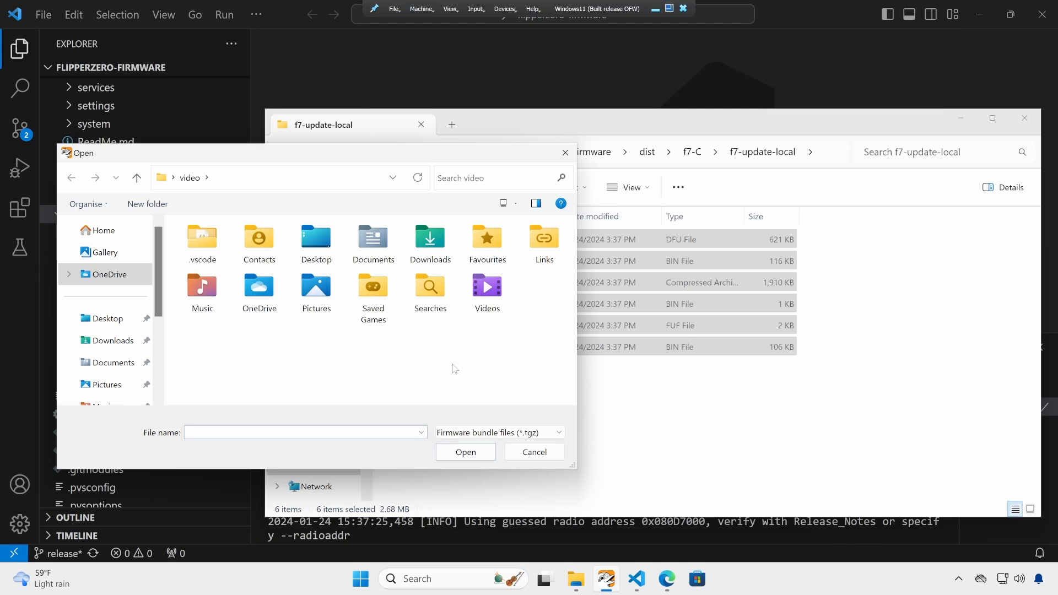
left_click(107, 318)
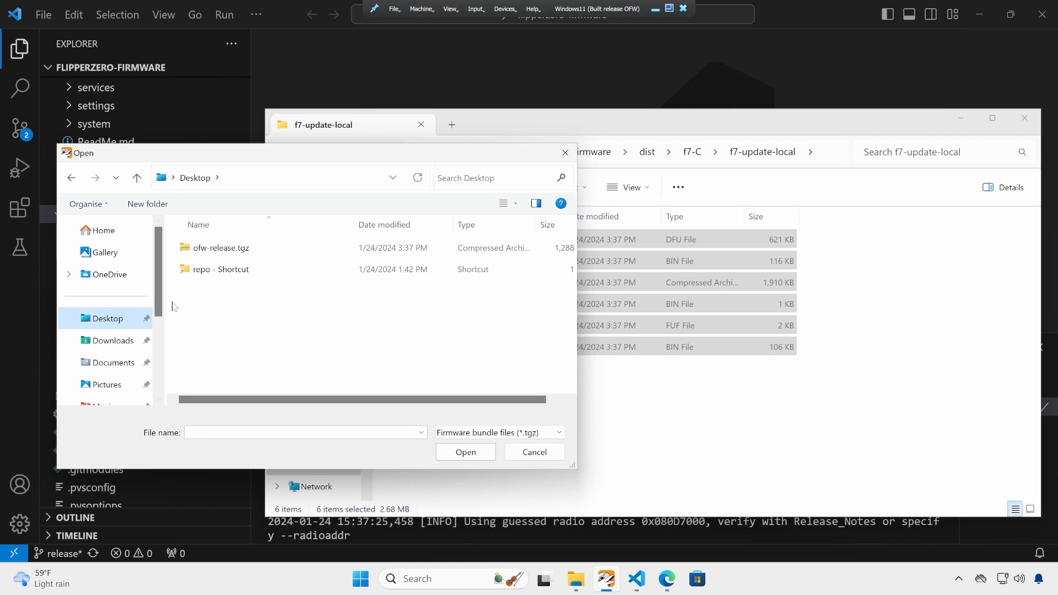
left_click(220, 247)
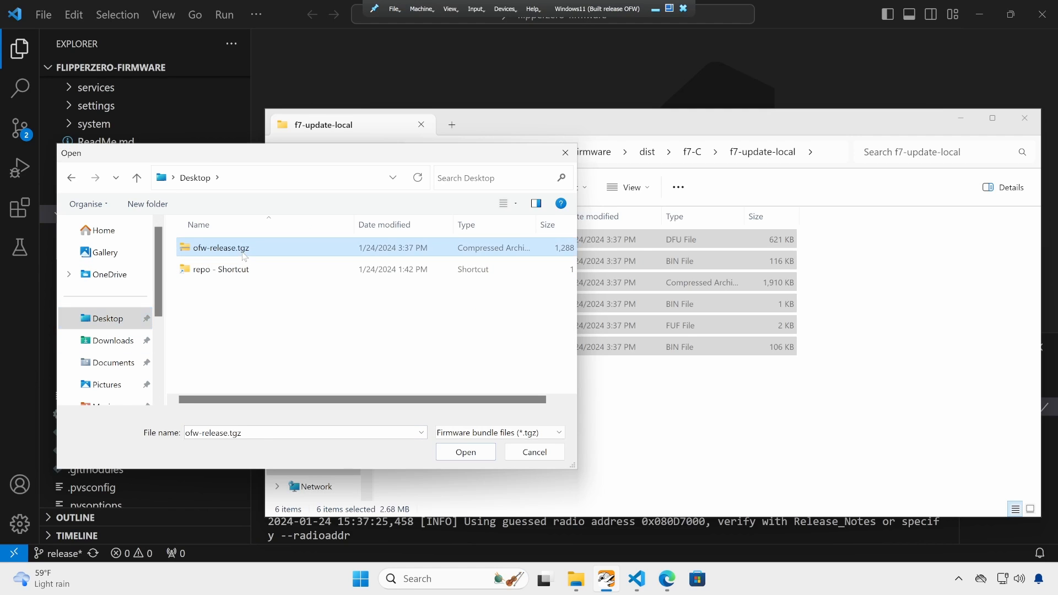
left_click(466, 452)
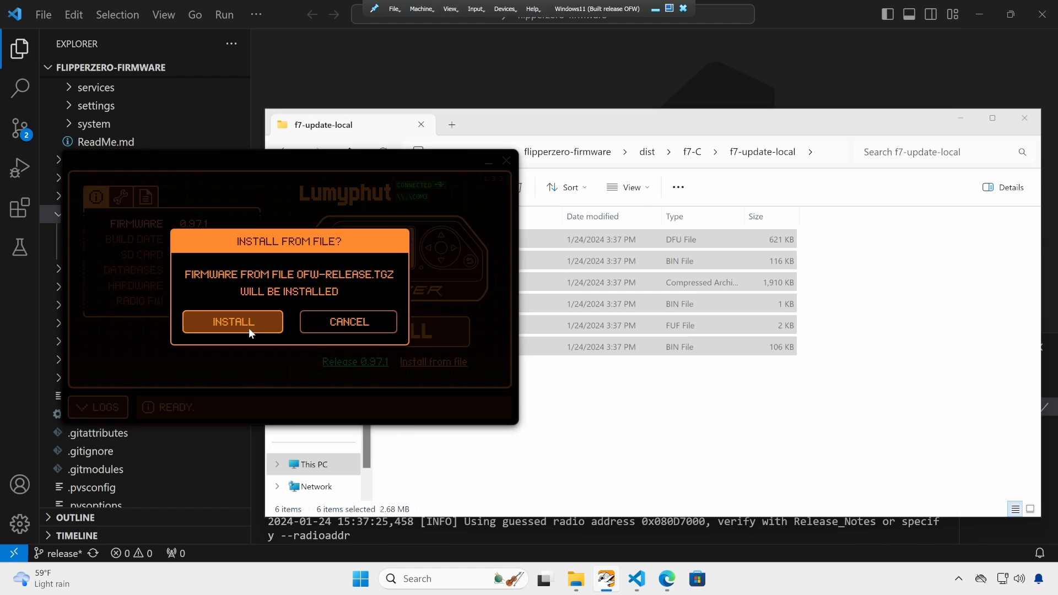
left_click(232, 322)
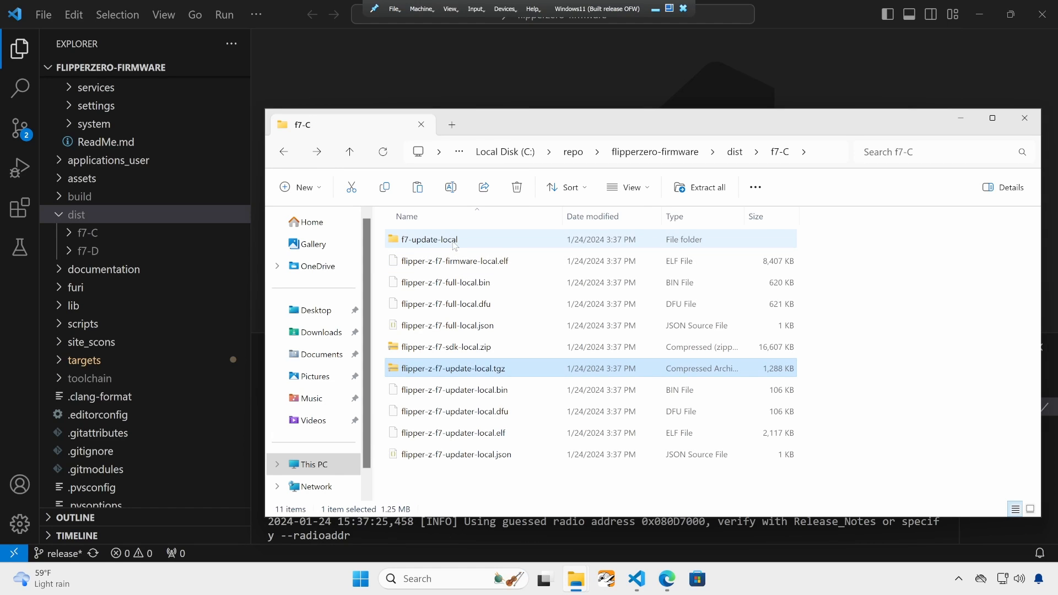
Step: Create a 'demo' folder on the Flipper SD card and upload the f7-update-local files into it
double_click(430, 240)
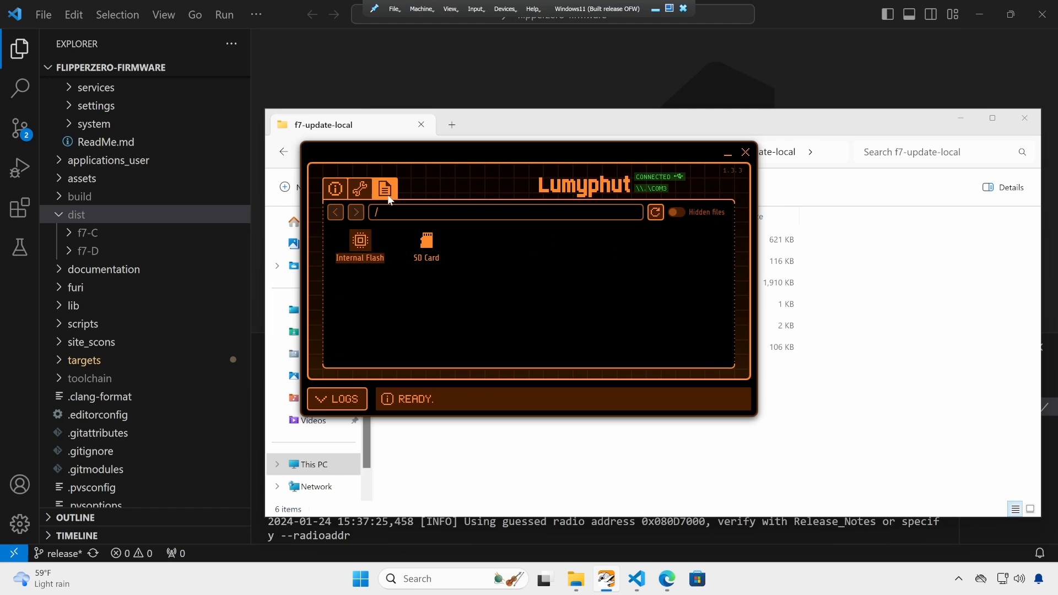
double_click(426, 245)
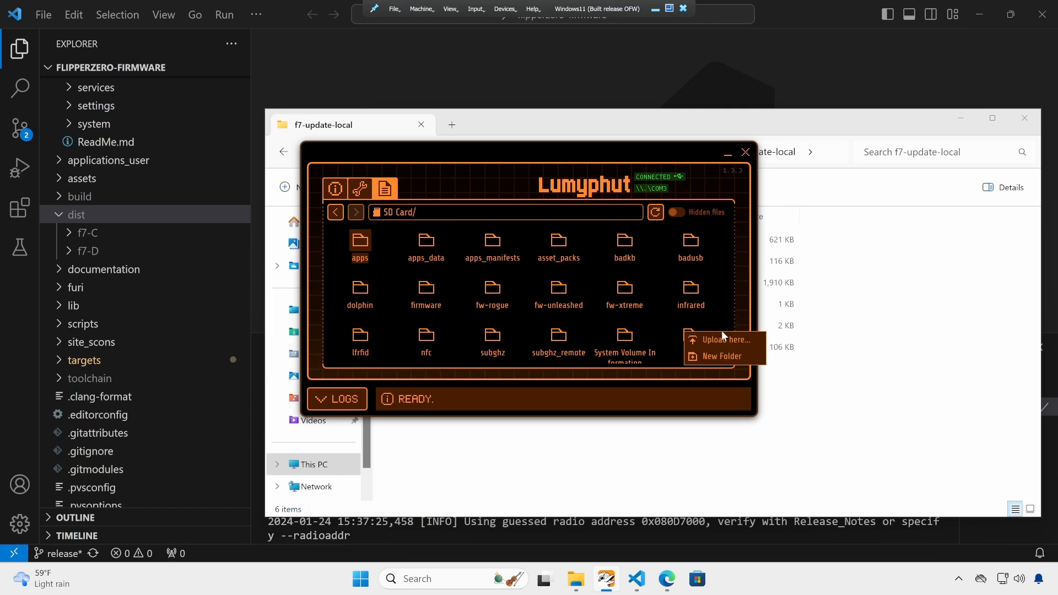
left_click(722, 356)
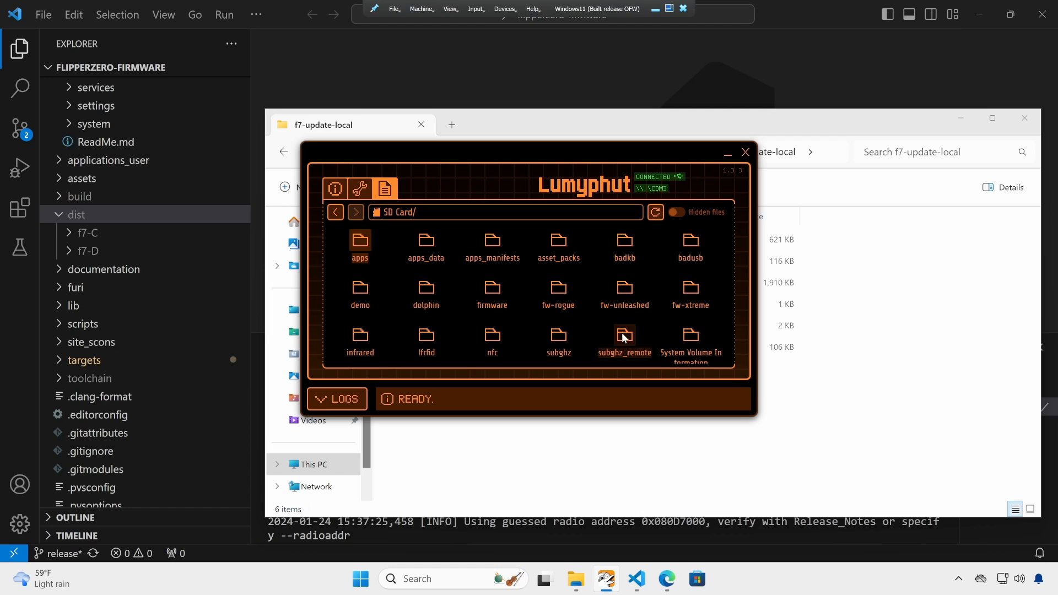
double_click(360, 290)
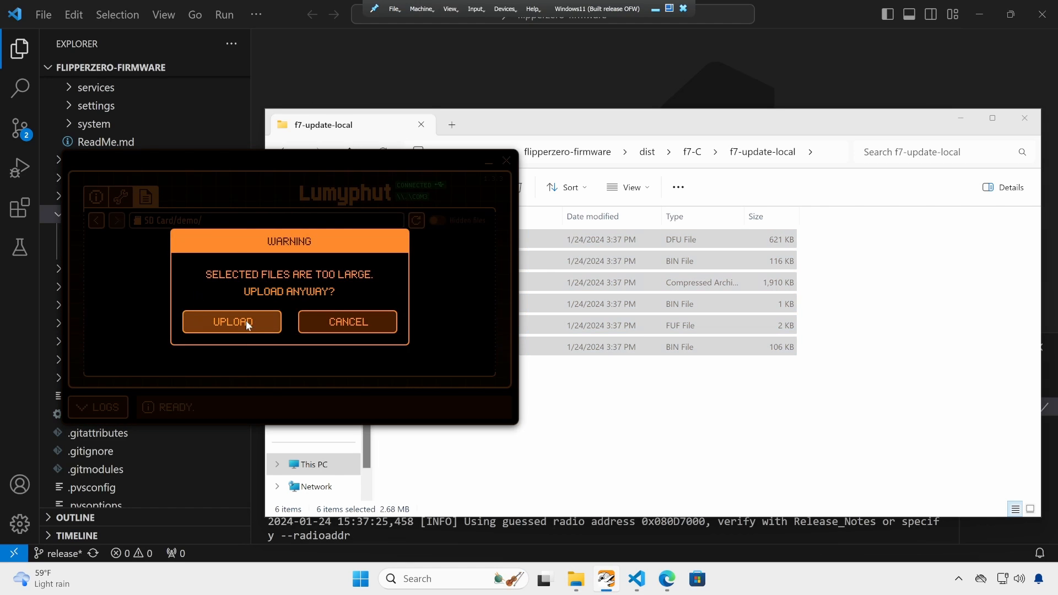
left_click(232, 322)
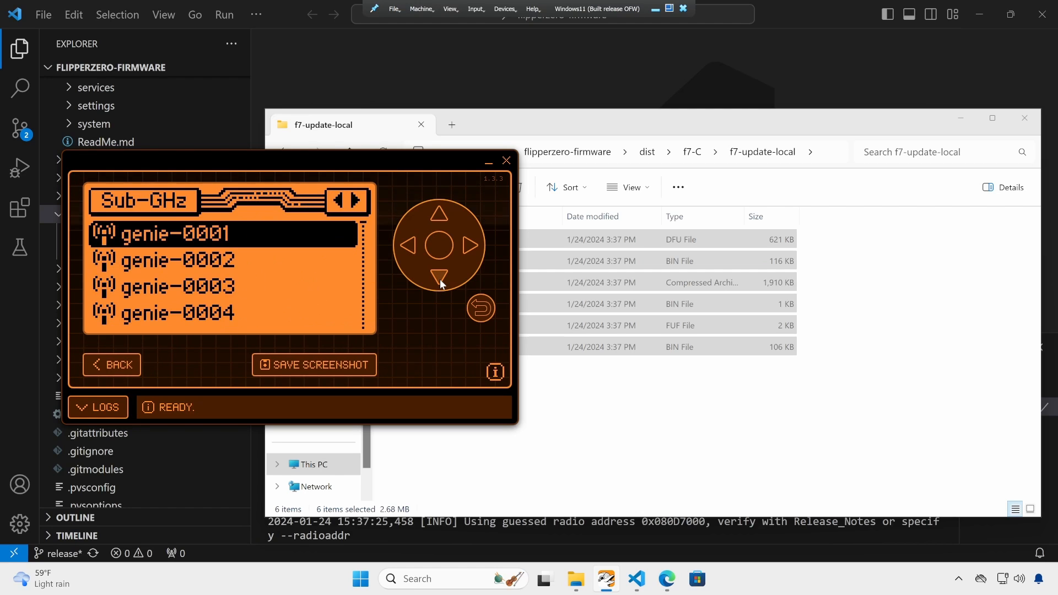
Step: Step through the Flipper's archive categories and folder list down to the update folder
left_click(471, 246)
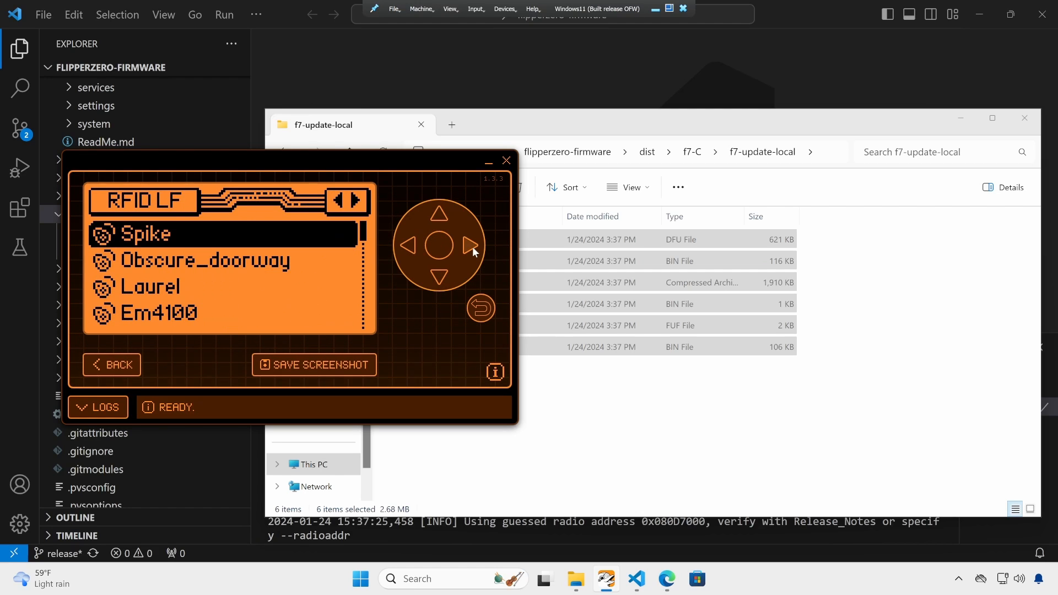
left_click(470, 246)
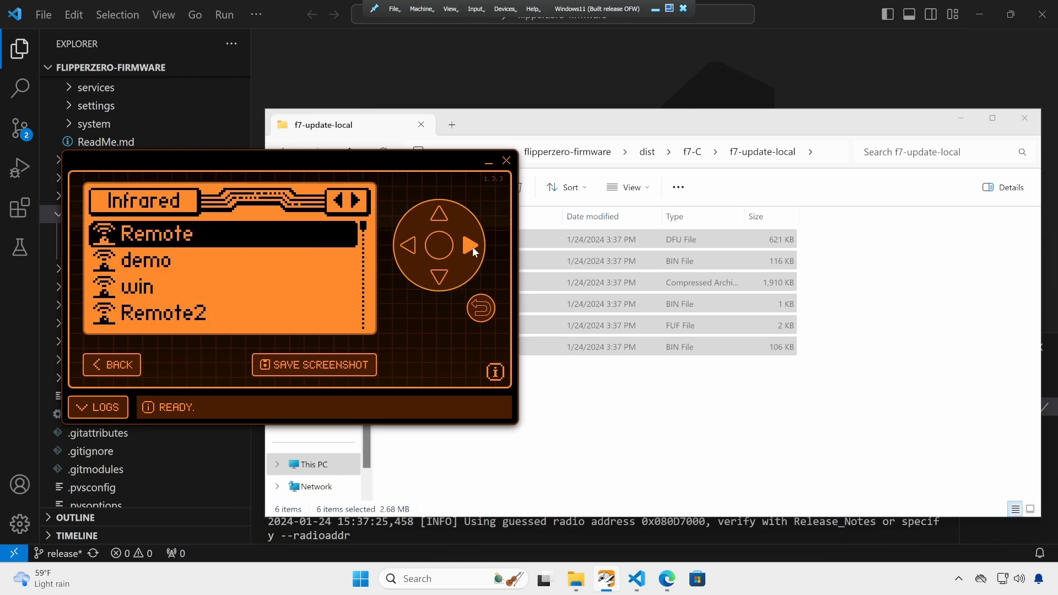
left_click(466, 246)
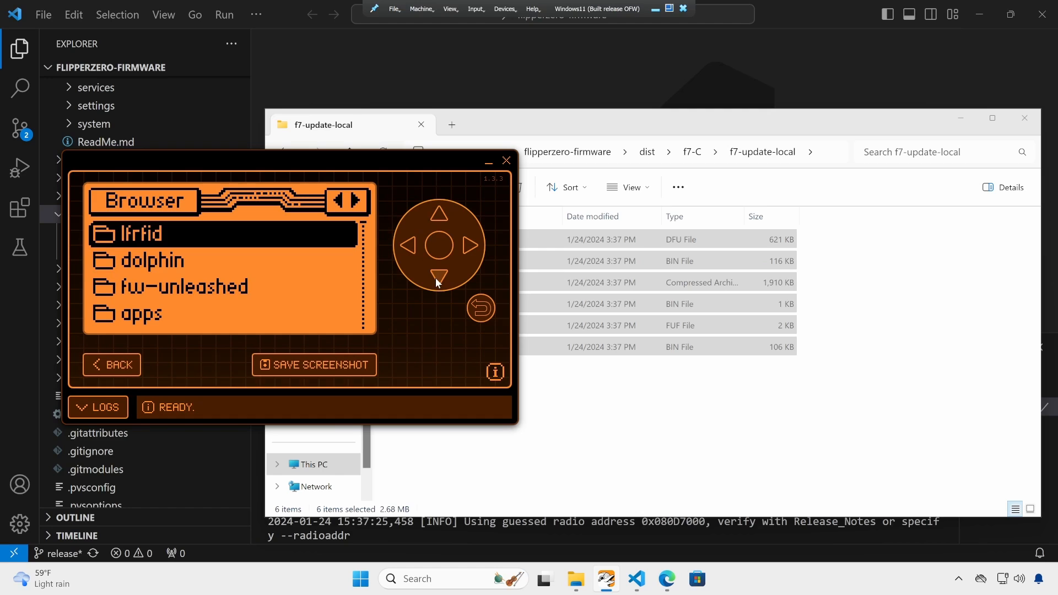
left_click(439, 275)
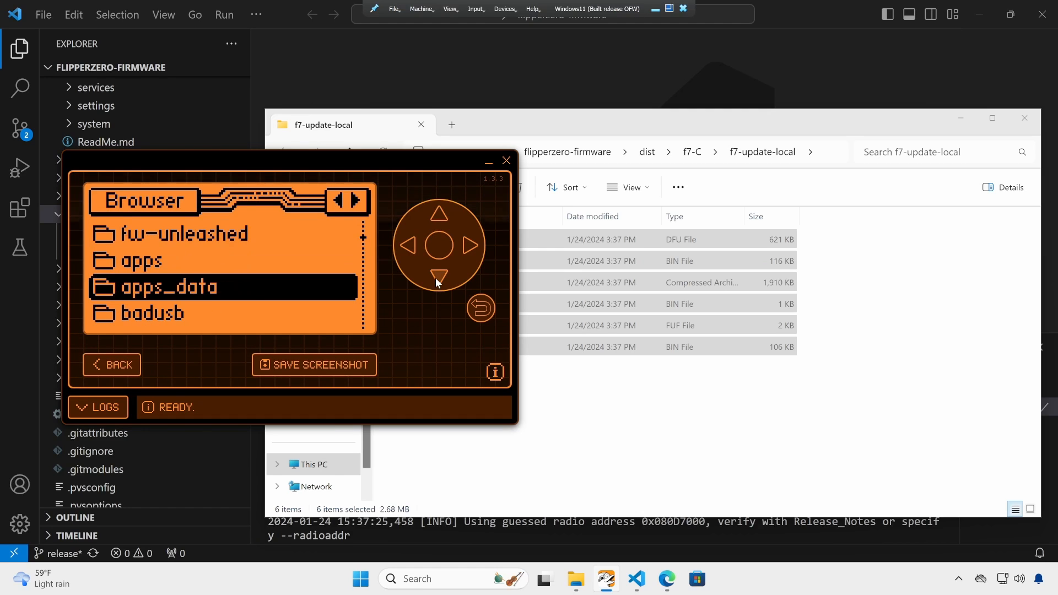
left_click(439, 275)
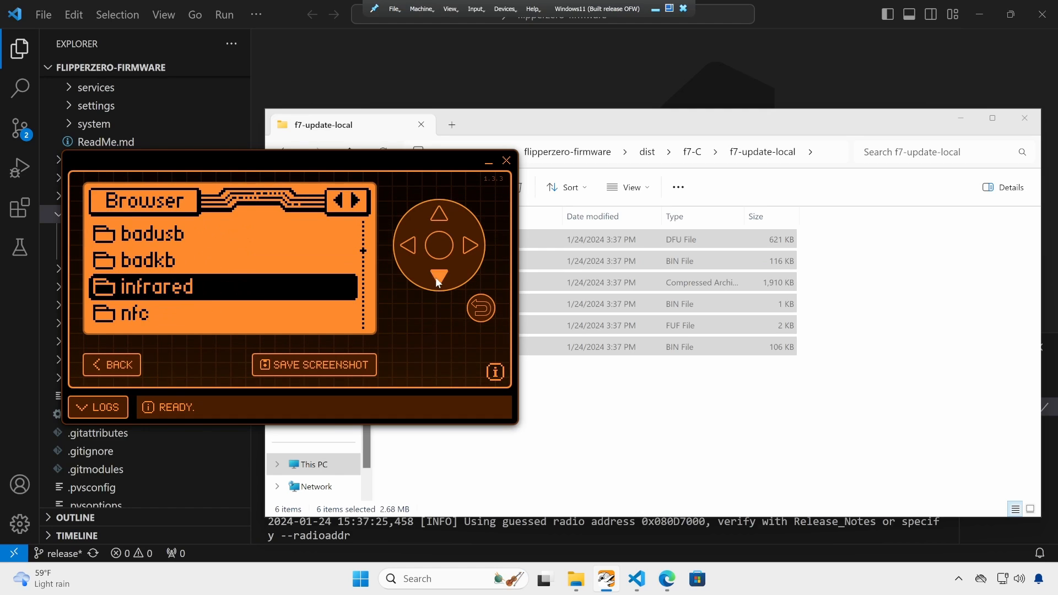
left_click(439, 273)
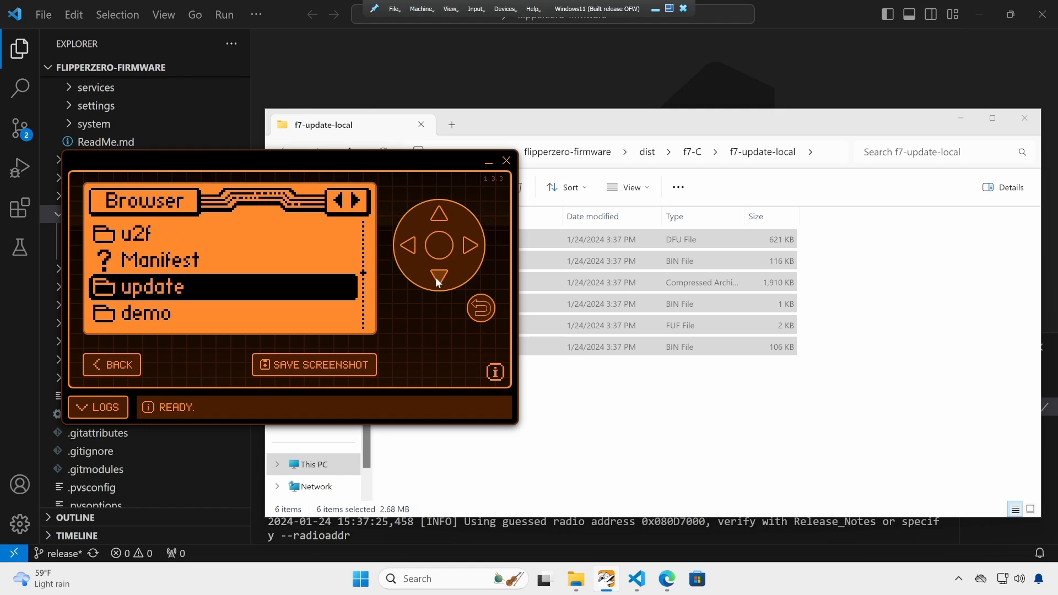
left_click(439, 274)
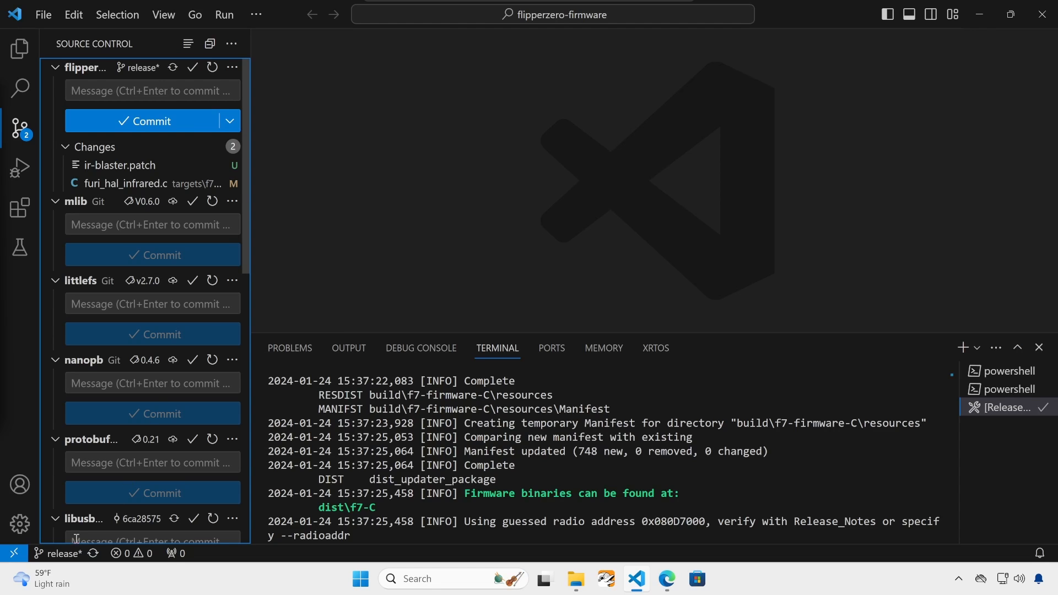
mouse_move(58, 554)
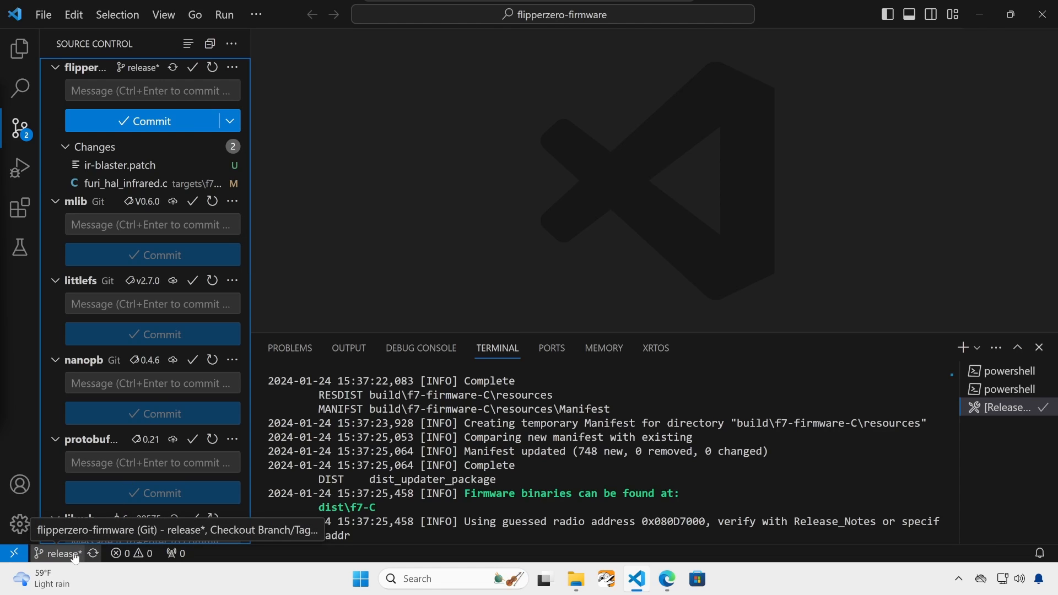
Step: Check out dev with the local changes stashed as 'IR Blaster', then view furi_hal_infrared.c changes
left_click(53, 554)
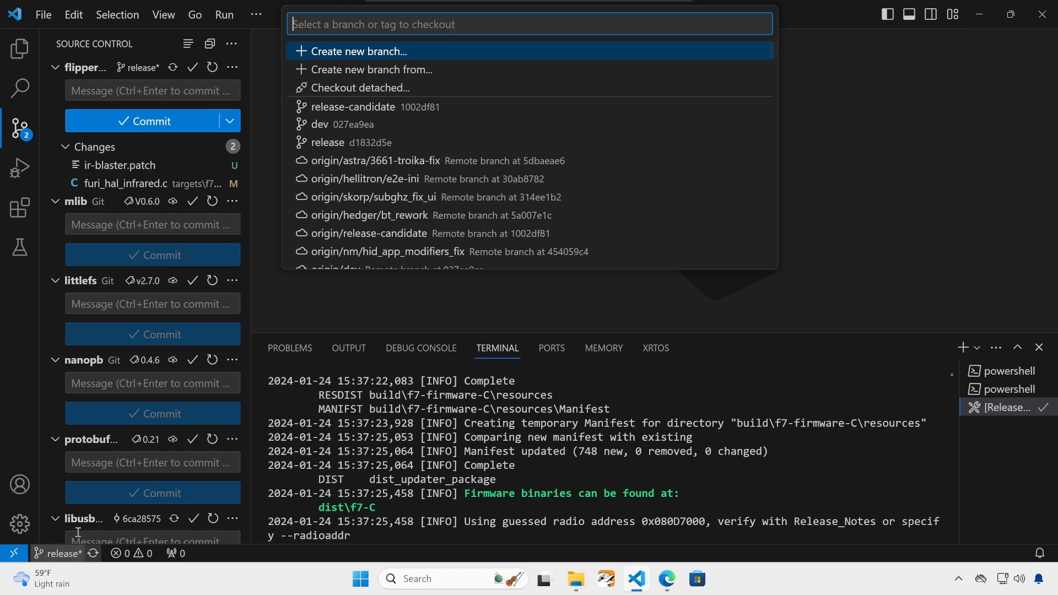
key("Escape")
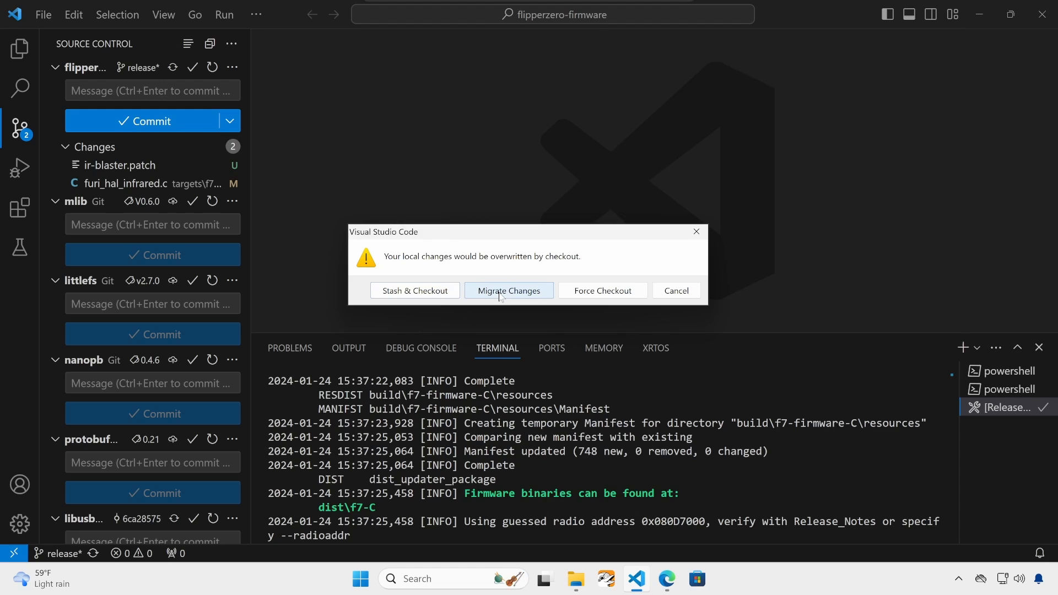
left_click(415, 291)
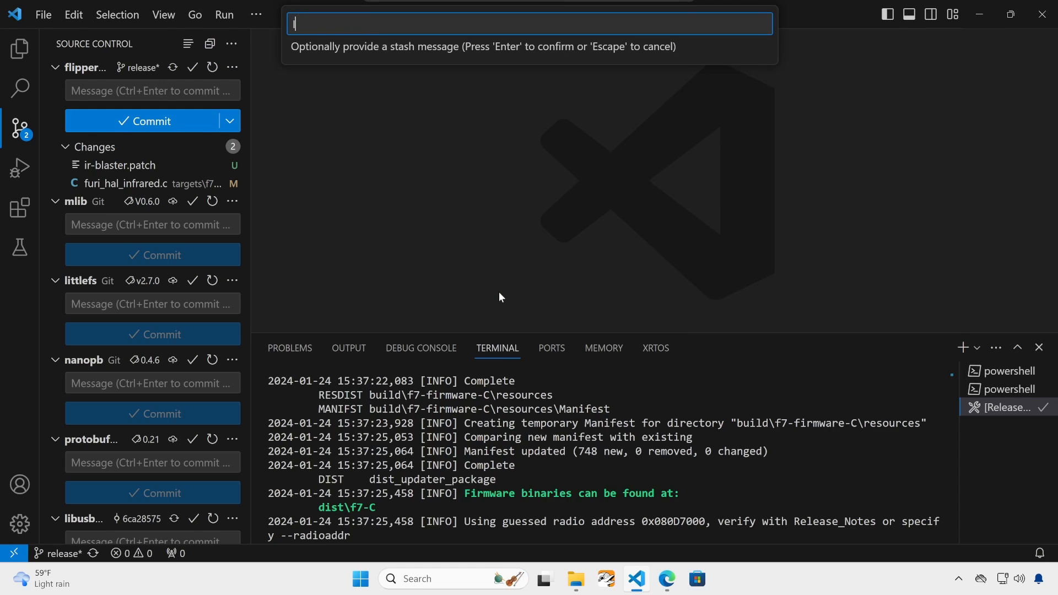
type("IR Blaster")
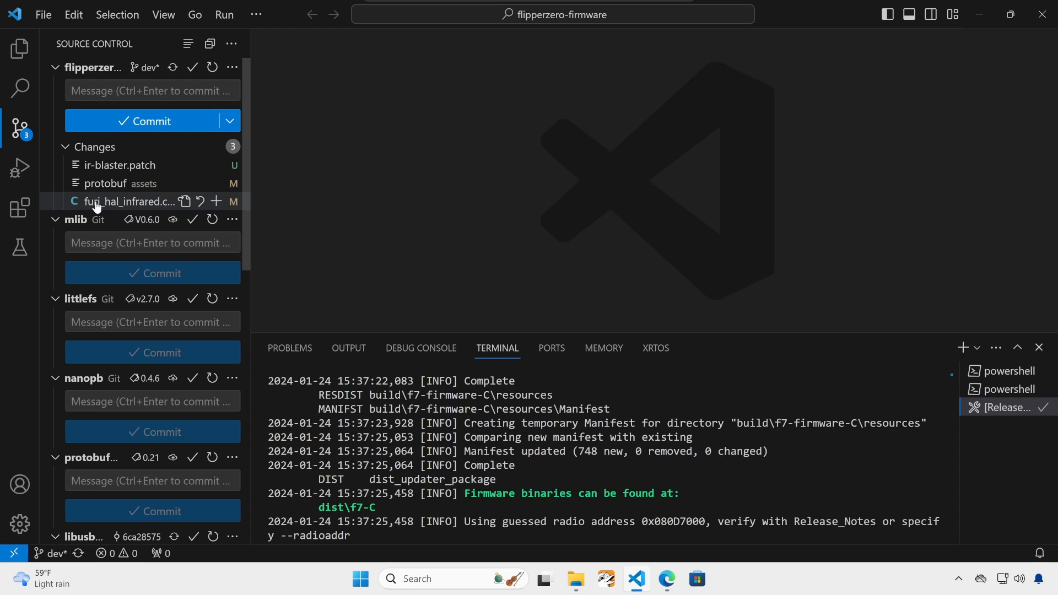
left_click(127, 201)
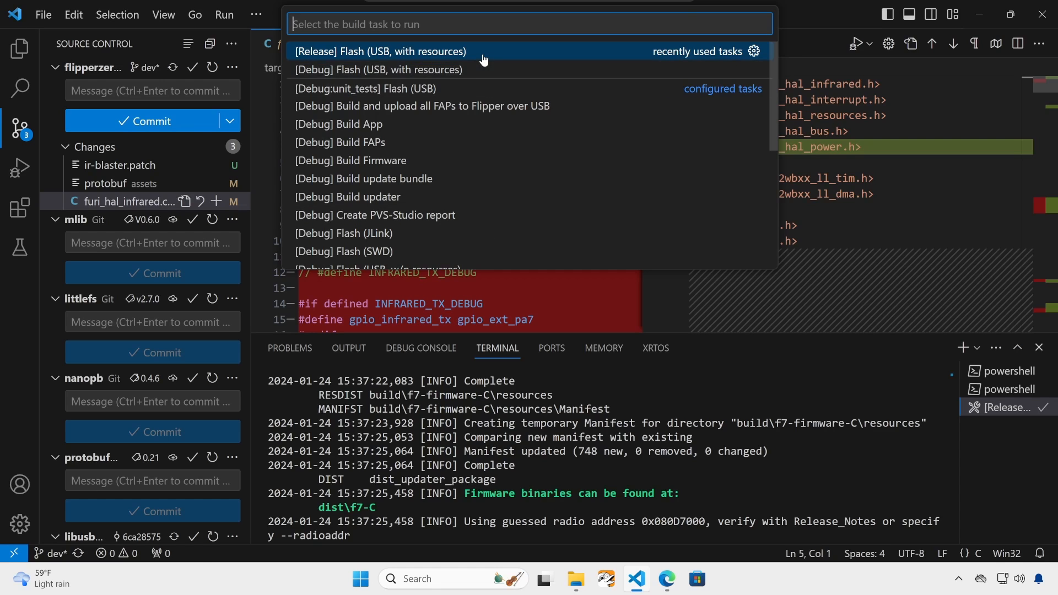
Step: Run the [Release] Flash (USB, with resources) build task
left_click(381, 51)
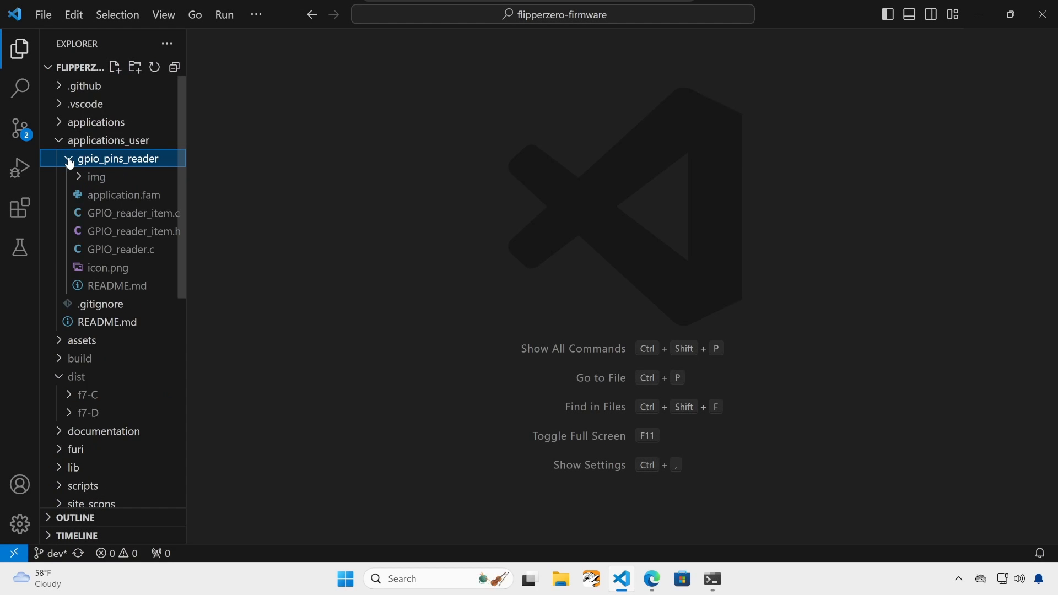
Step: Open GPIO_reader.c from gpio_pins_reader and run the [Debug] Launch App on Flipper task
left_click(124, 195)
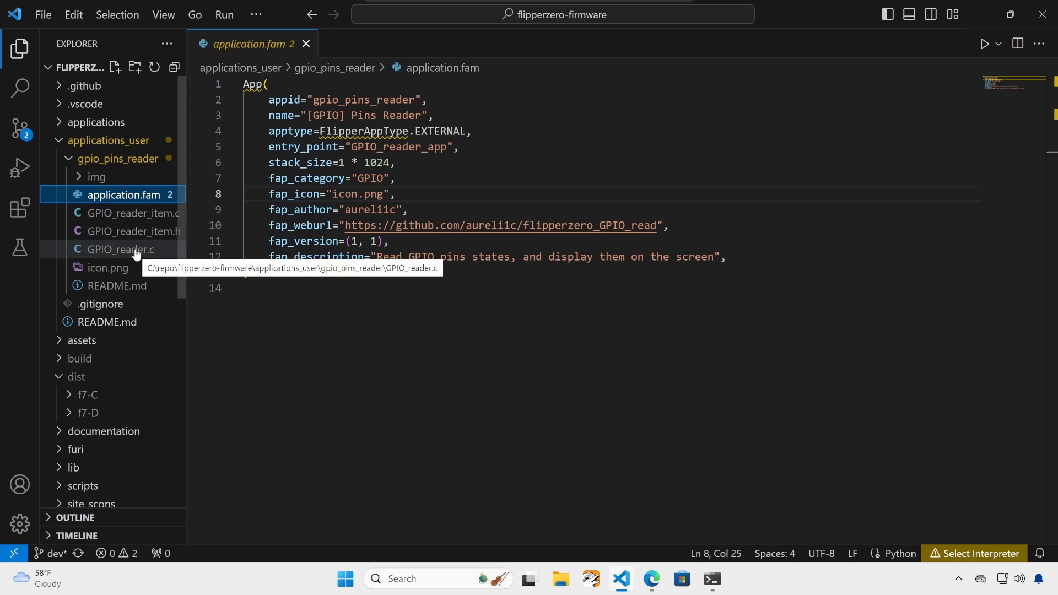
left_click(121, 249)
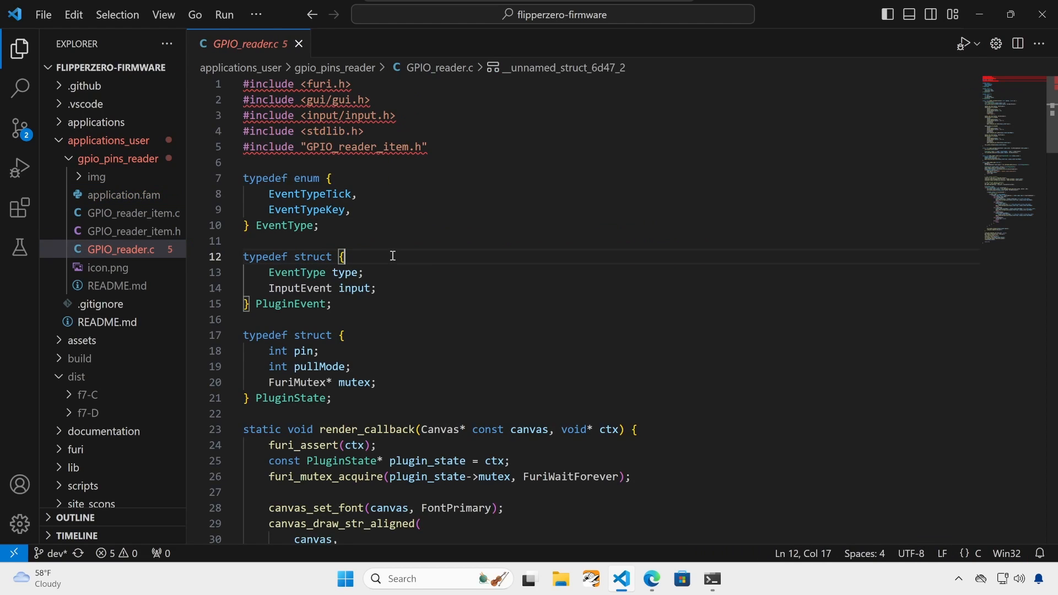
left_click(224, 15)
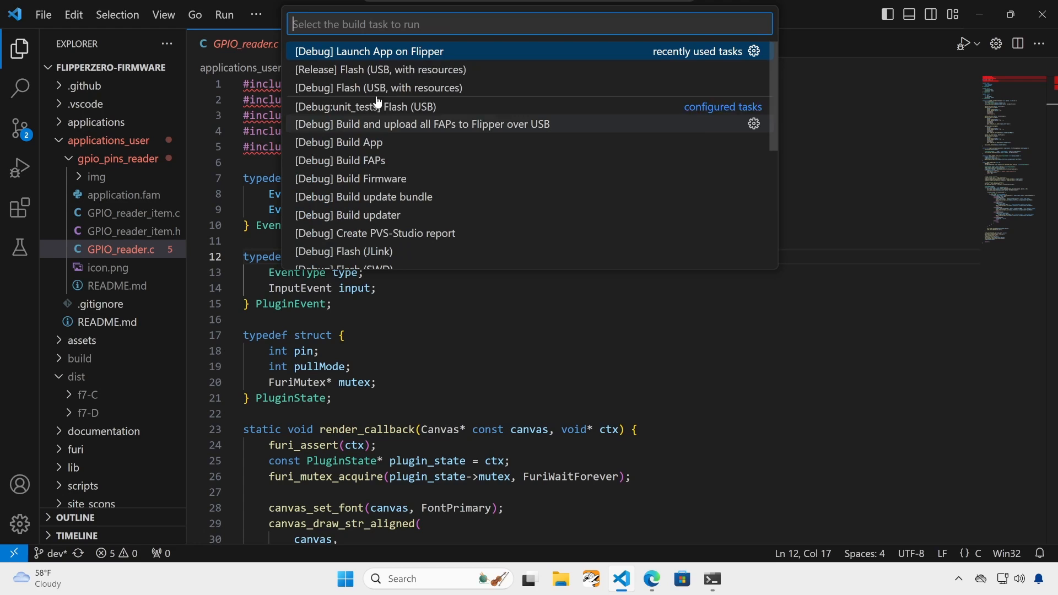
left_click(369, 51)
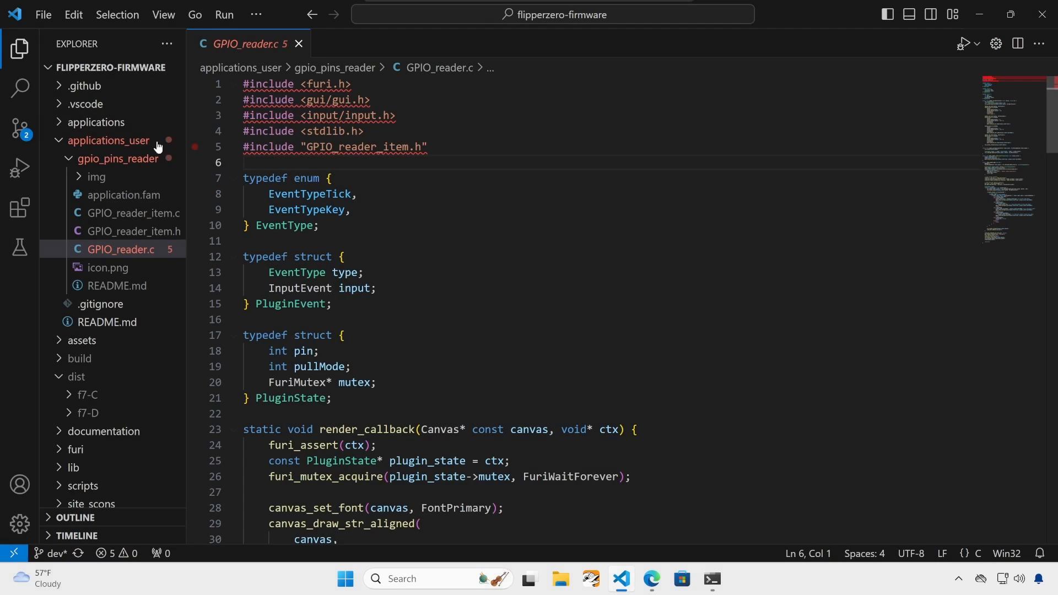
Step: Open the furi_hal_infrared.c diff from Source Control with the sidebar hidden
left_click(19, 129)
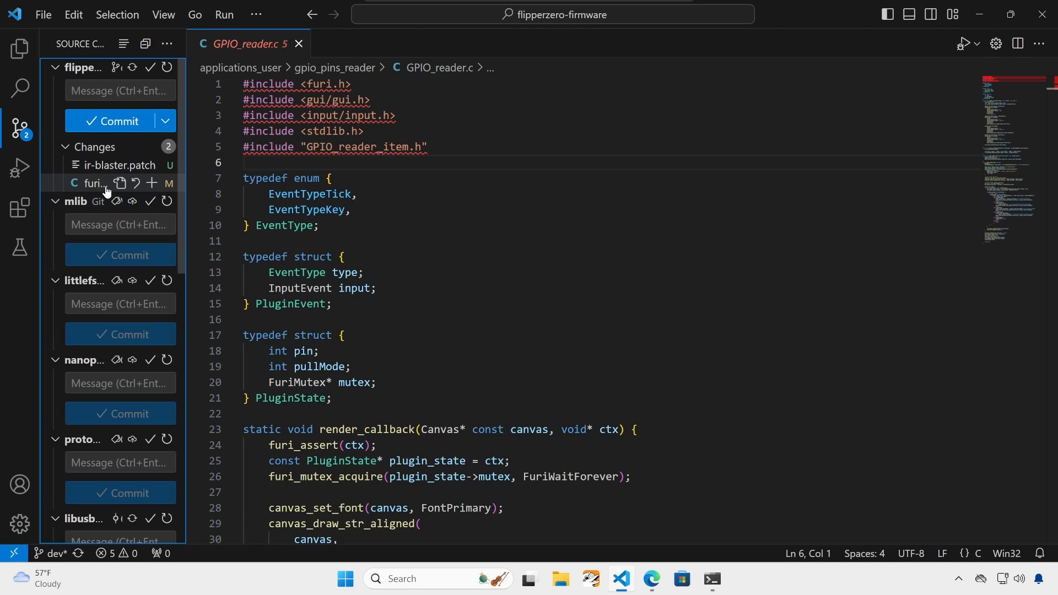
left_click(91, 183)
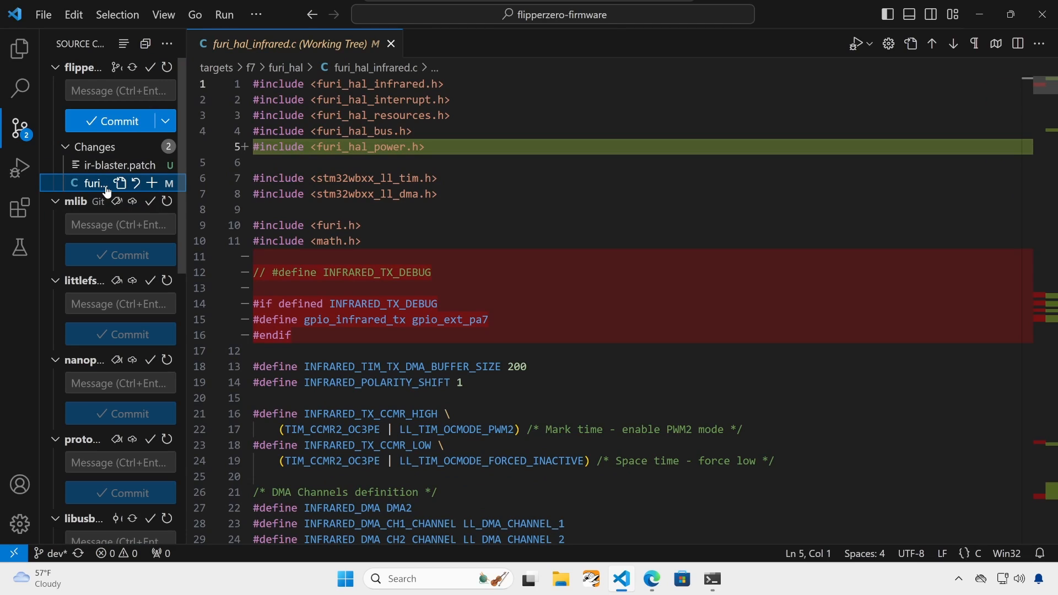
mouse_move(18, 123)
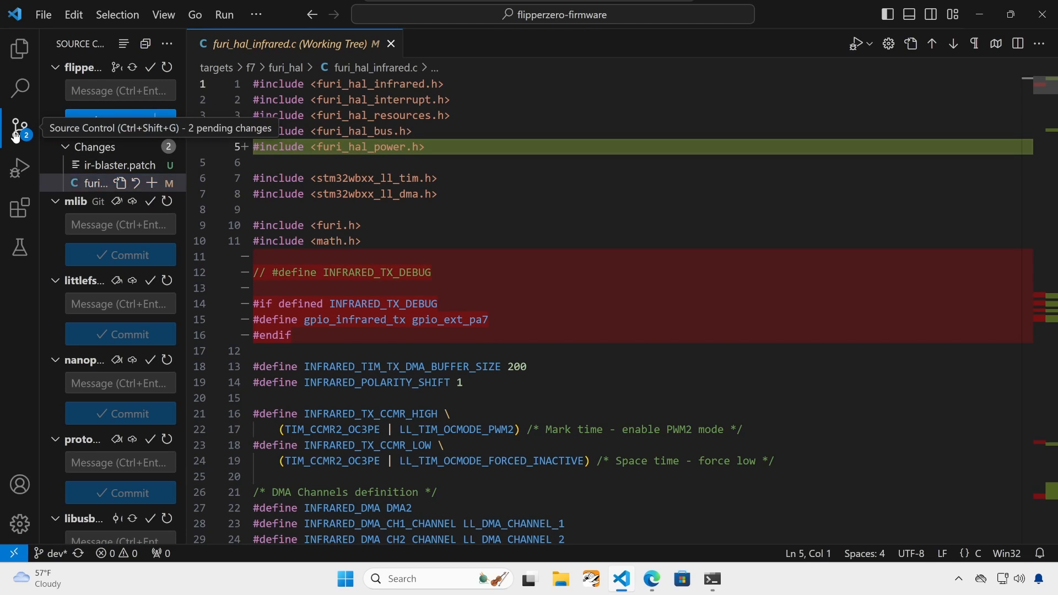
left_click(20, 121)
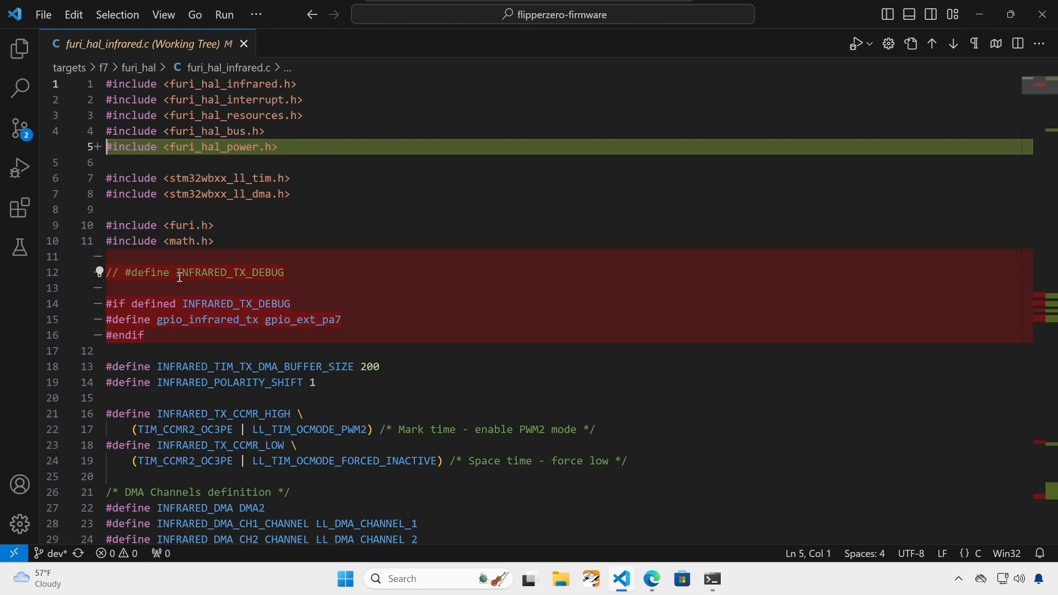
mouse_move(198, 353)
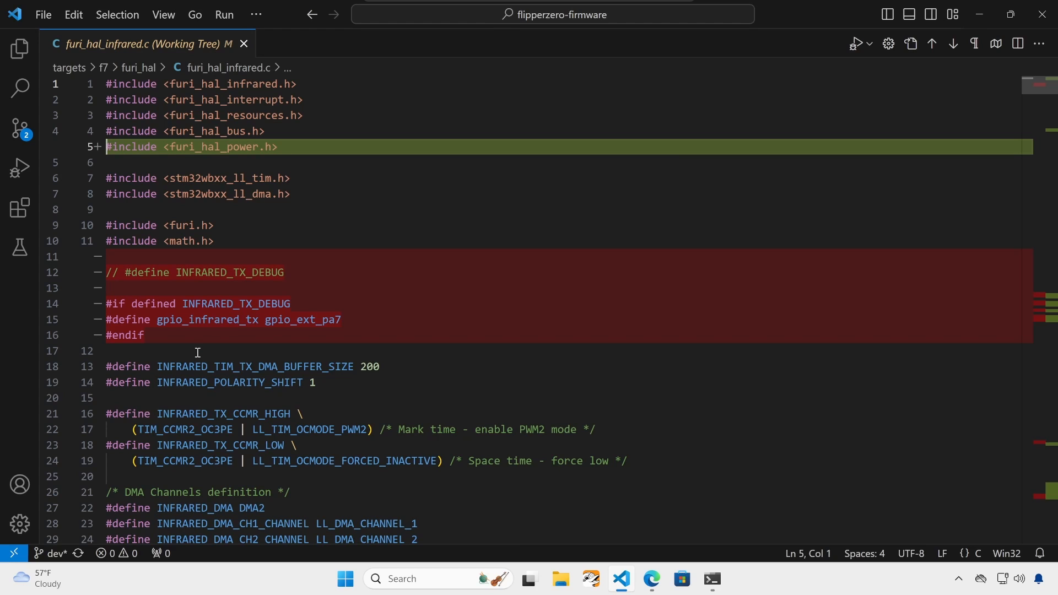
Step: Scroll through the diff hunks and rejoin the split CH1 compare argument at line 350
scroll("down", 3)
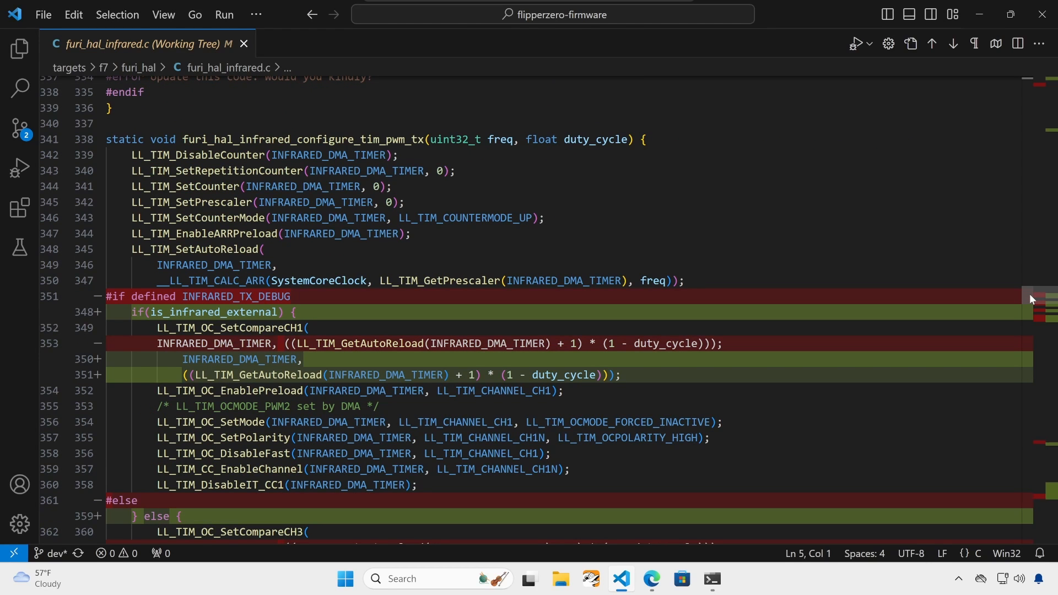
scroll("down", 3)
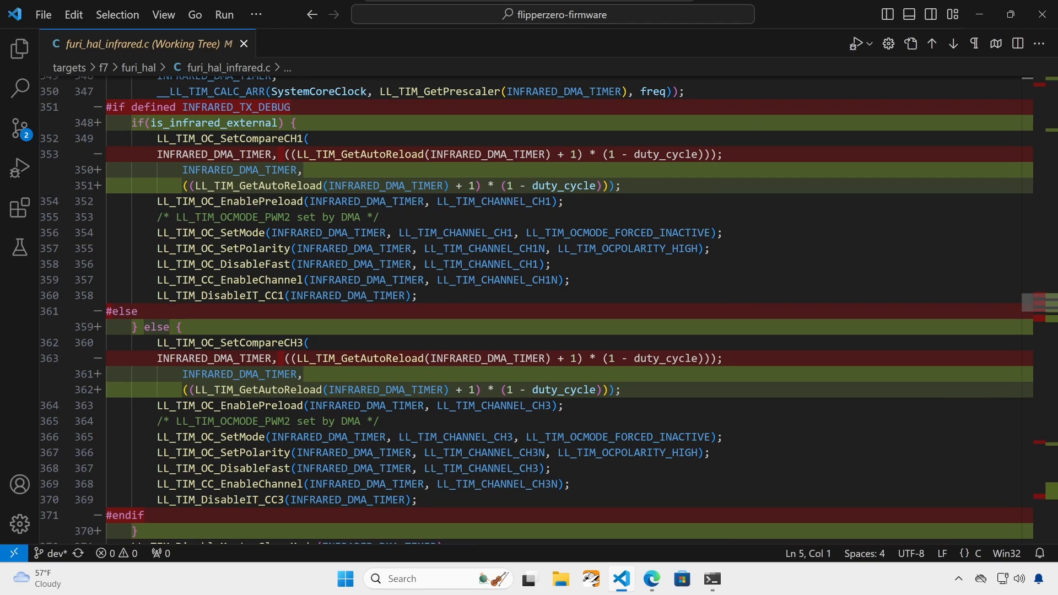
mouse_move(114, 112)
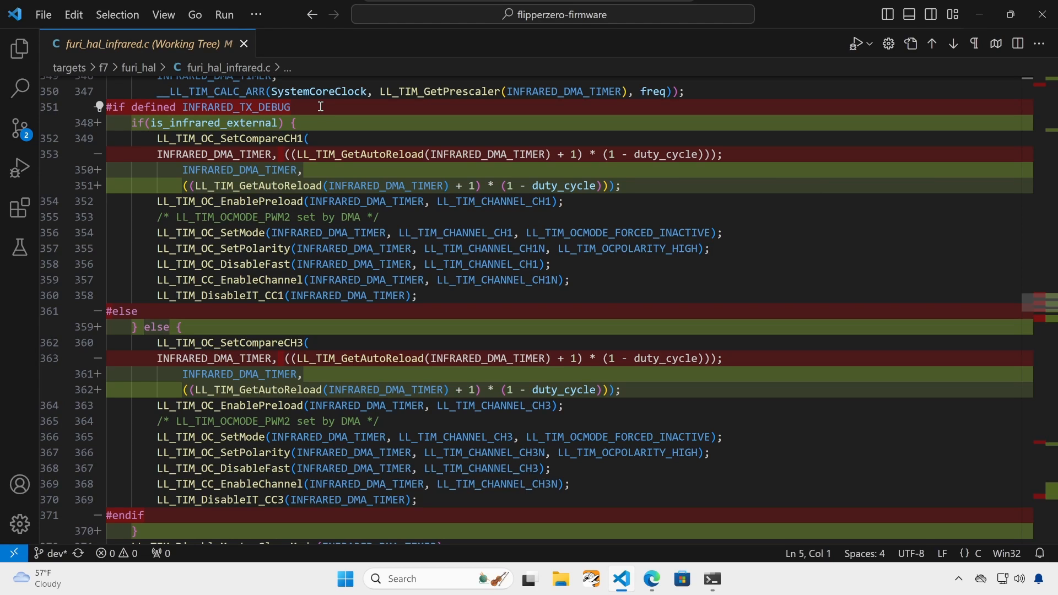
left_click(305, 170)
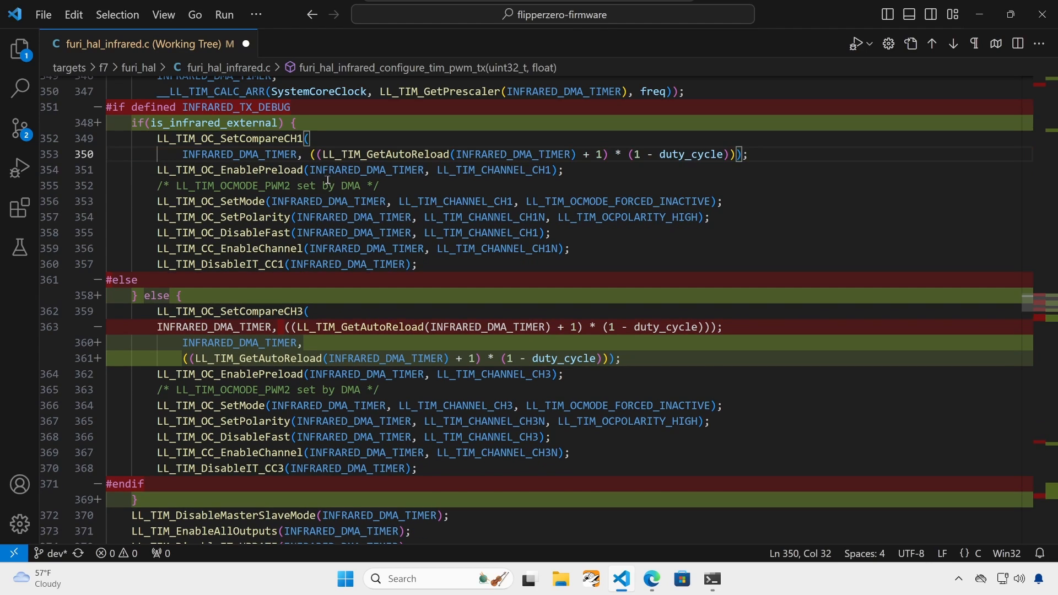
scroll("down", 3)
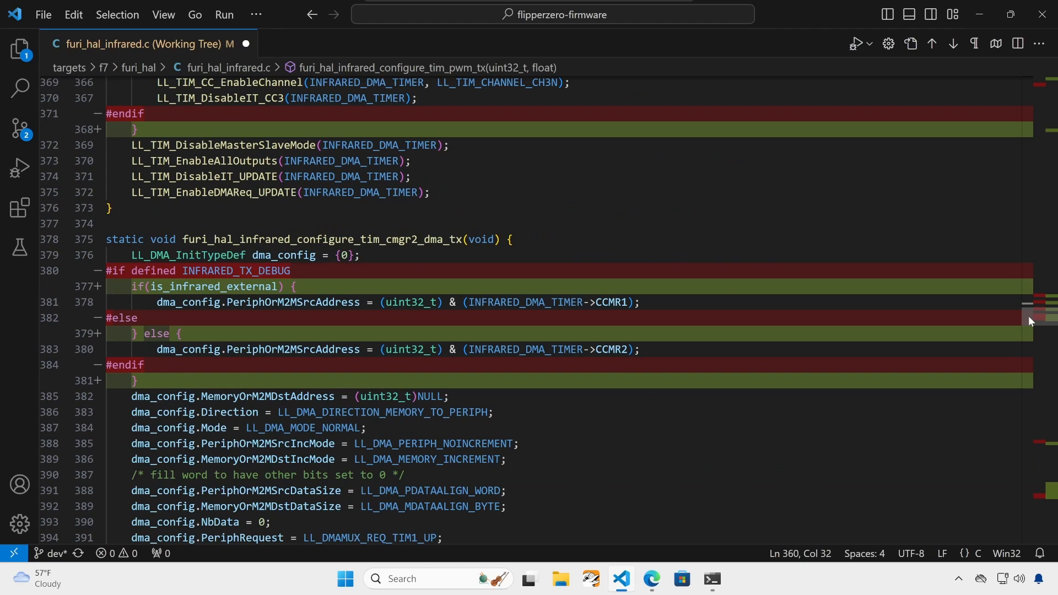
mouse_move(182, 295)
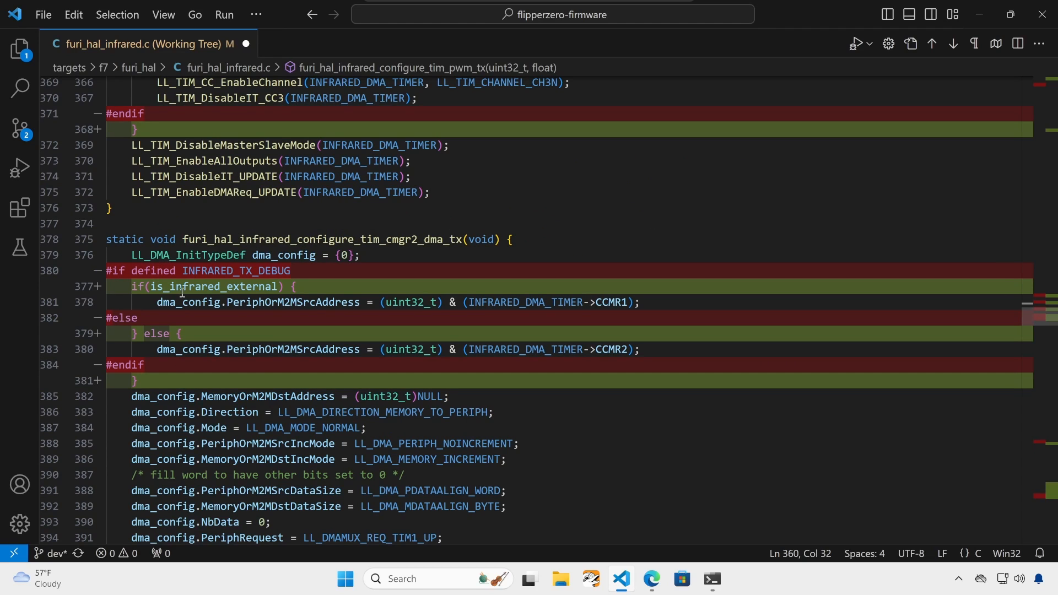
mouse_move(176, 349)
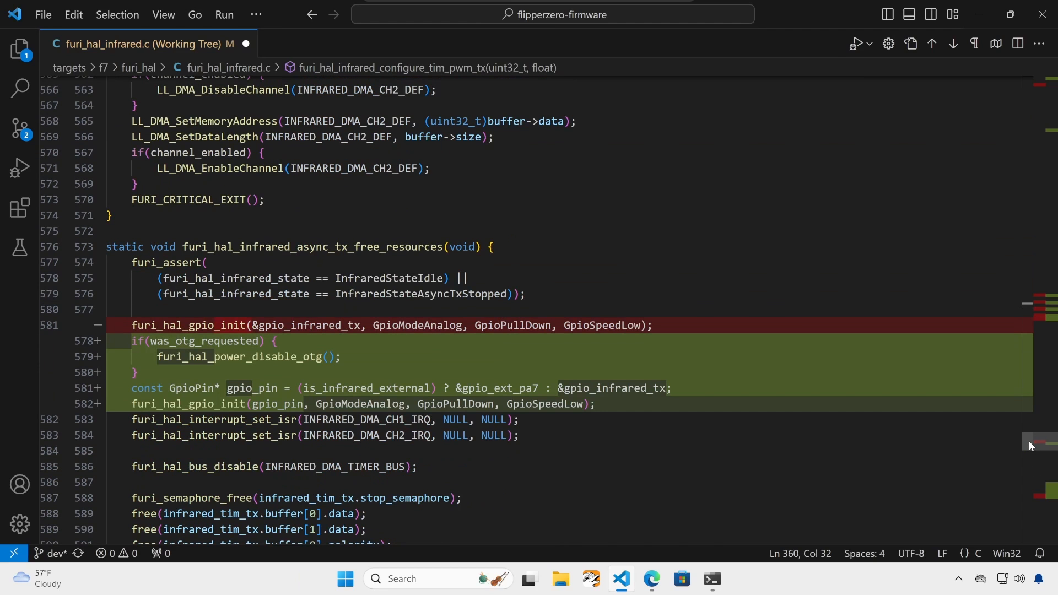
mouse_move(930, 438)
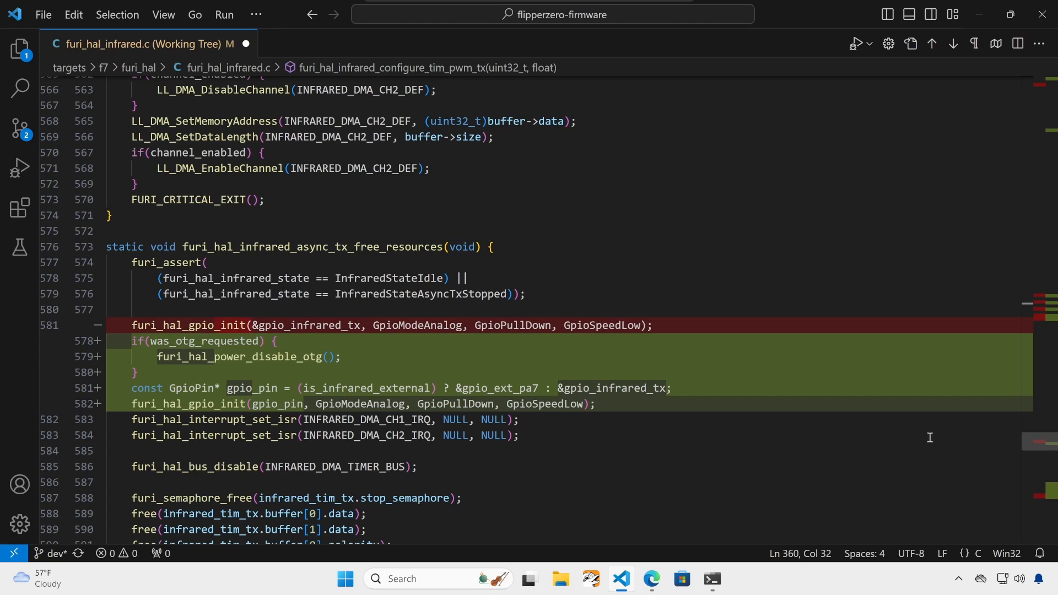
mouse_move(354, 247)
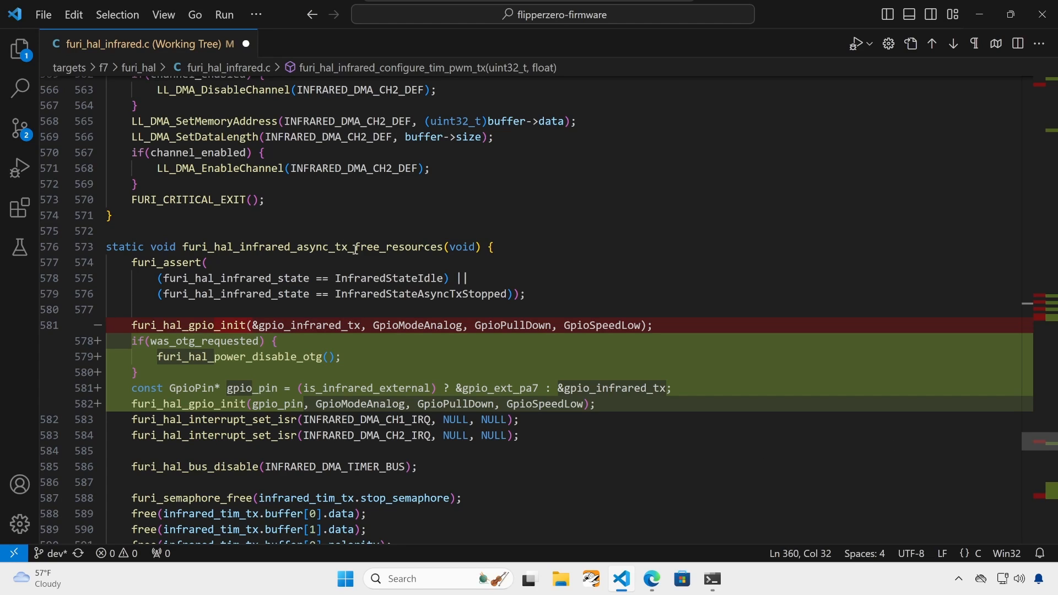